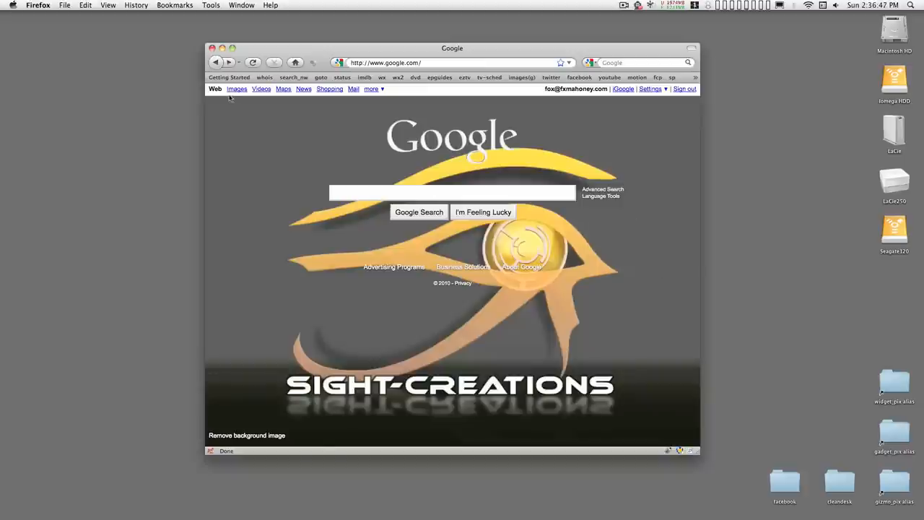
- Search Google Images for 'pumpkin' filtered to images larger than 1024×768
{"action": "left_click", "coordinate": [237, 88]}
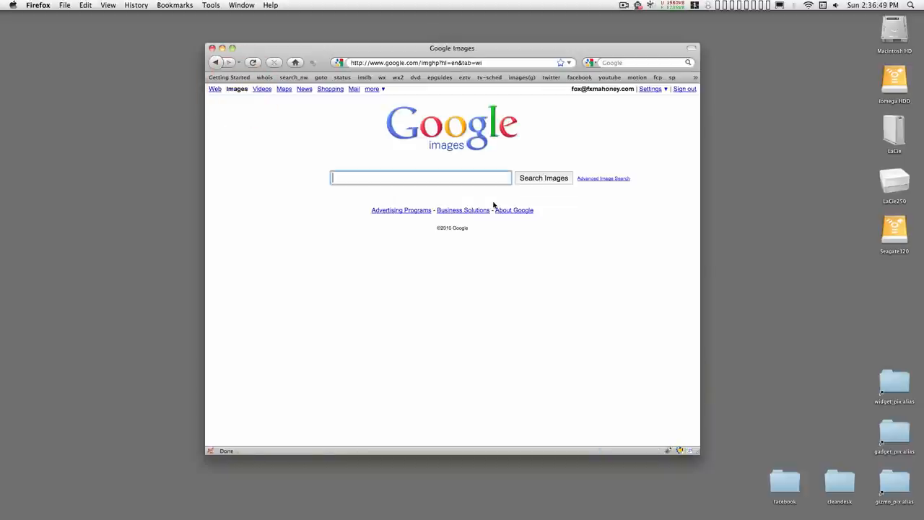
{"action": "type", "text": "pumpkin"}
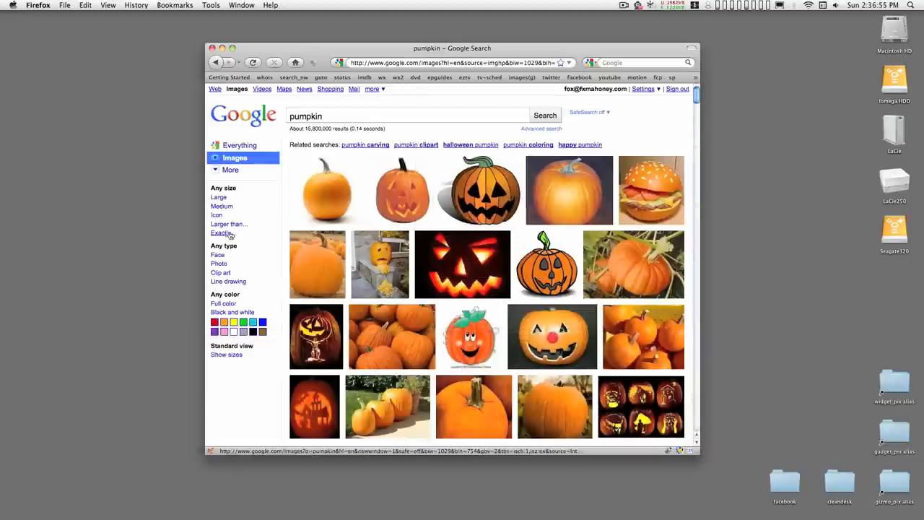
{"action": "left_click", "coordinate": [229, 224]}
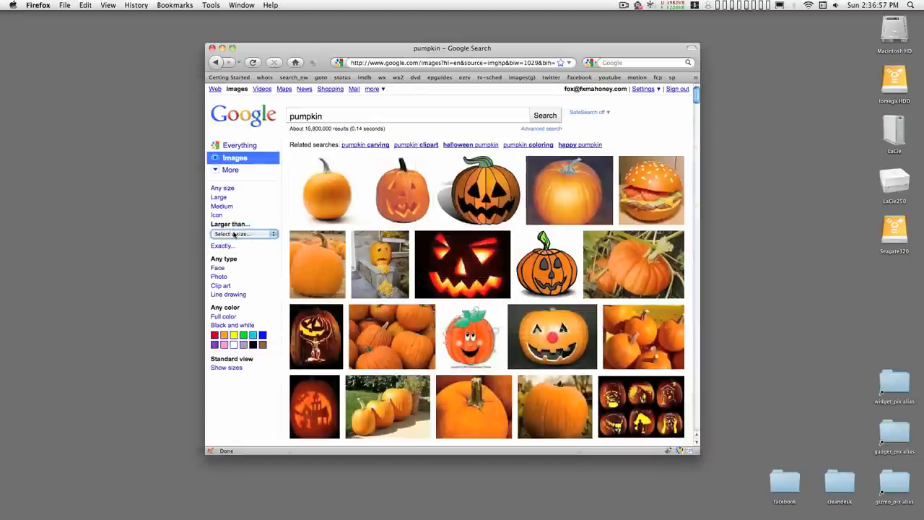
{"action": "left_click", "coordinate": [243, 233]}
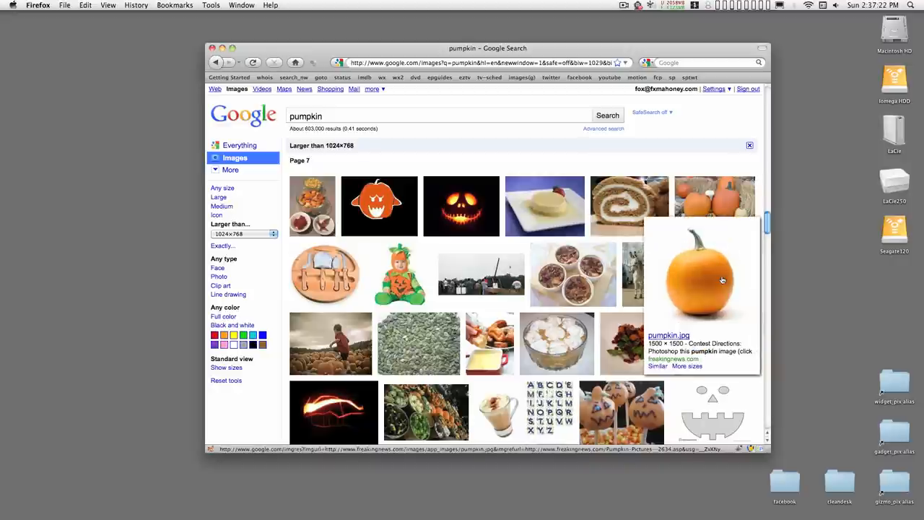
{"action": "mouse_move", "coordinate": [715, 280]}
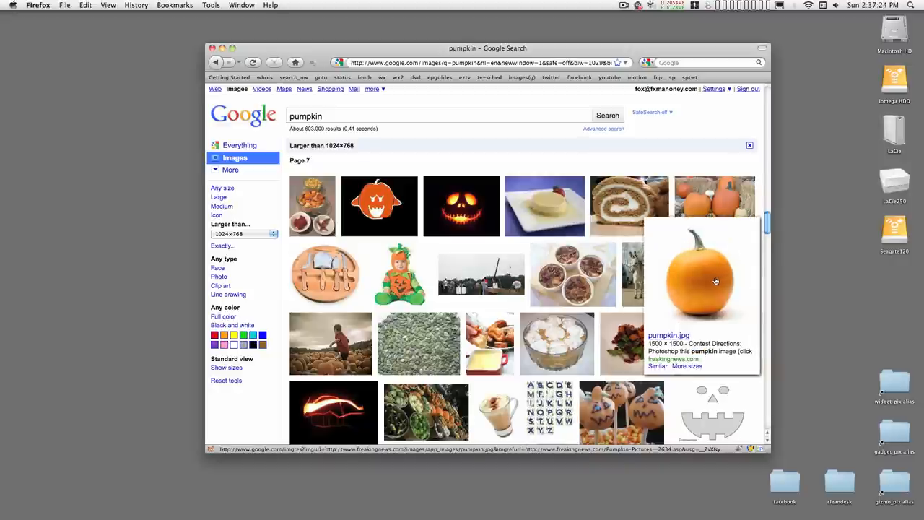
- Open the plain orange pumpkin photo at full size, copy it, and switch to Photoshop
{"action": "left_click", "coordinate": [715, 281]}
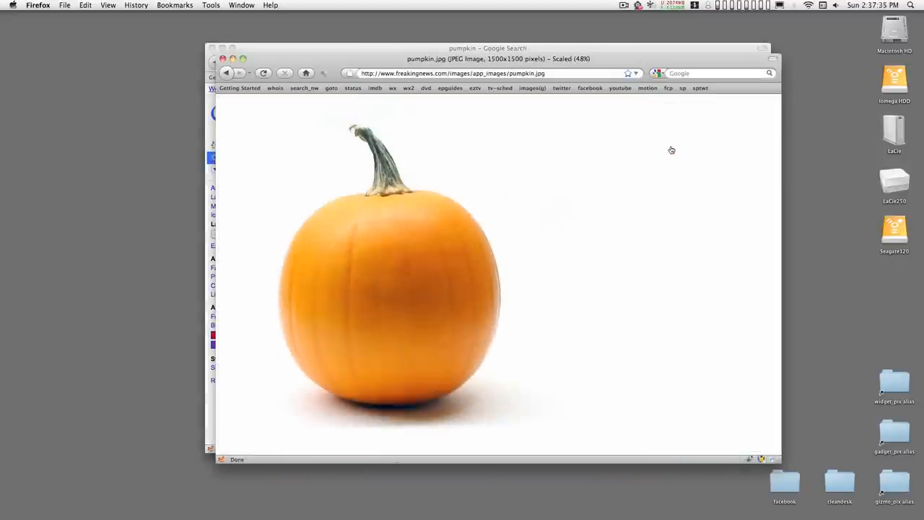
{"action": "right_click", "coordinate": [398, 254]}
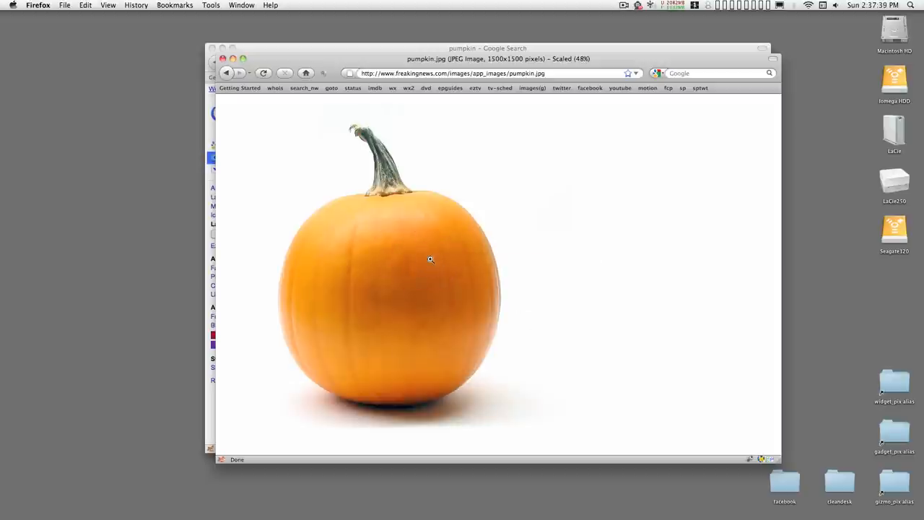
{"action": "key", "text": "cmd+tab"}
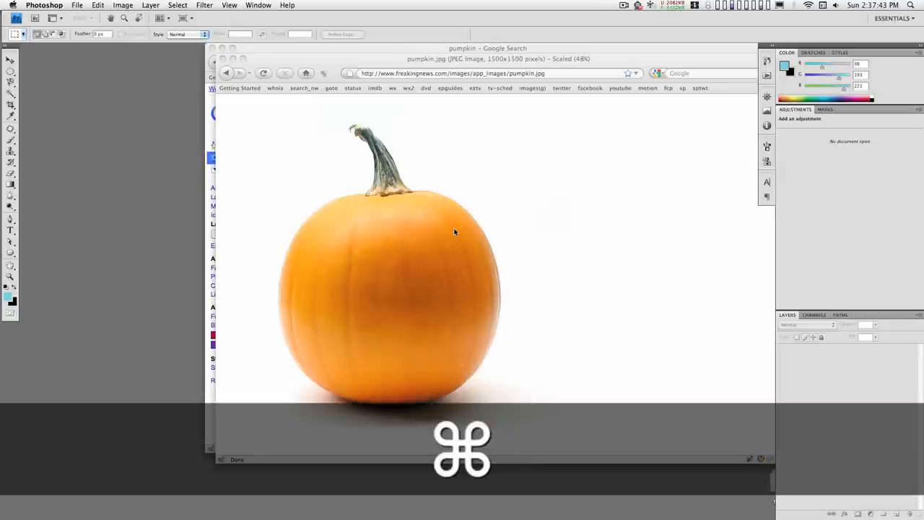
- Create a new 1500×1500 document from the clipboard preset and paste the pumpkin photo
{"action": "key", "text": "cmd+n"}
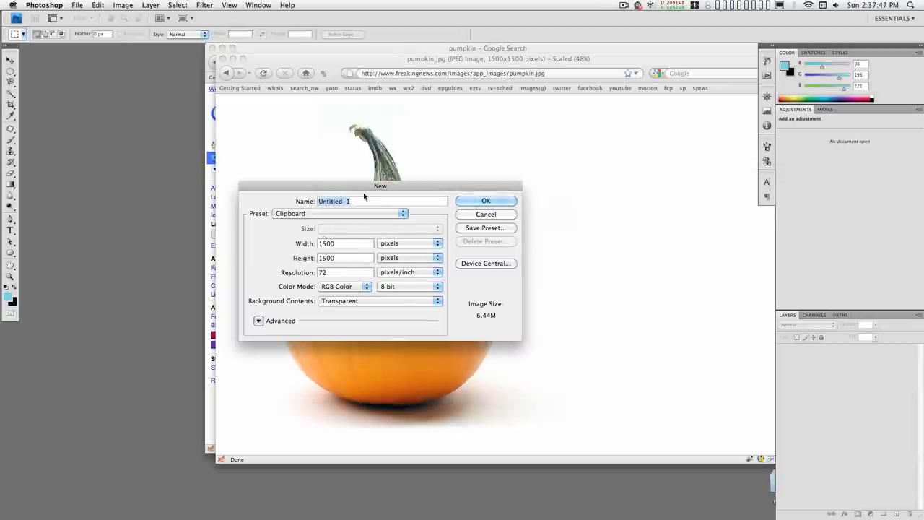
{"action": "left_click", "coordinate": [486, 214]}
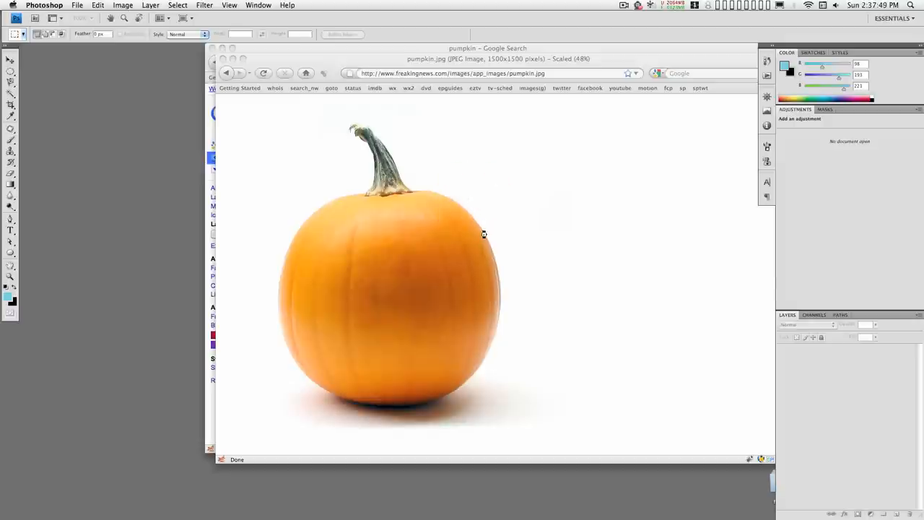
{"action": "key", "text": "cmd+v"}
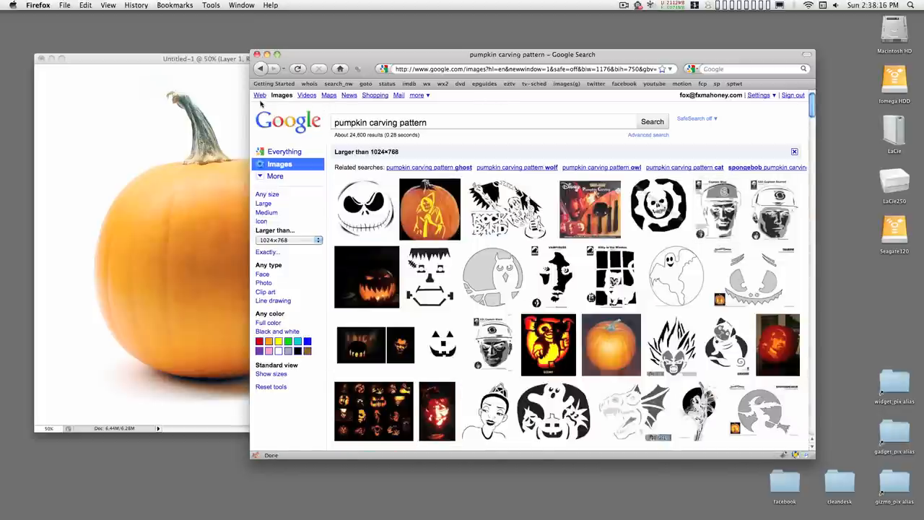
- From web results, open SpookMaster's free patterns and the Bewitching Hour pattern image
{"action": "left_click", "coordinate": [259, 95]}
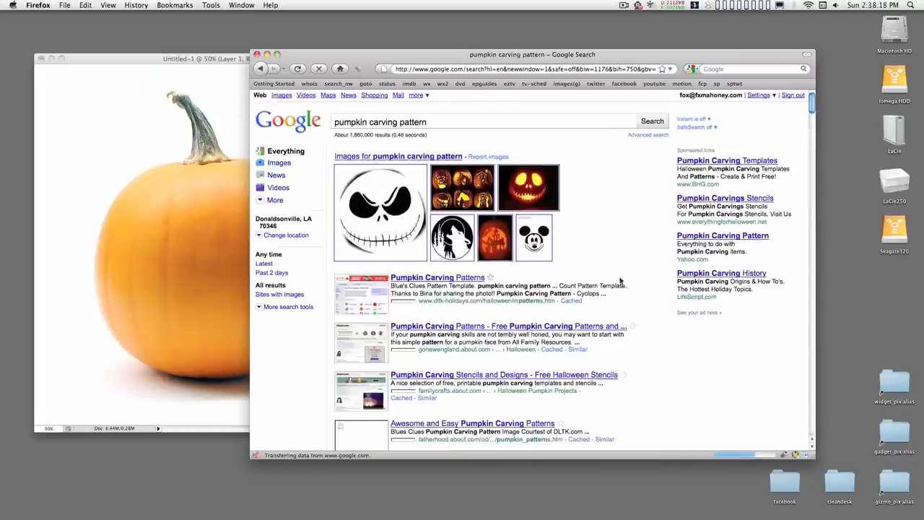
{"action": "scroll", "scroll_direction": "down", "scroll_amount": 3}
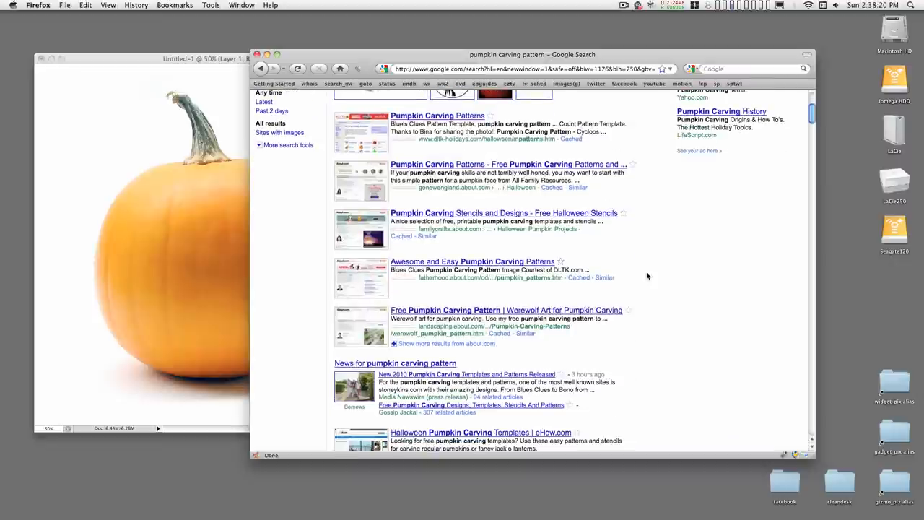
{"action": "scroll", "scroll_direction": "down", "scroll_amount": 3}
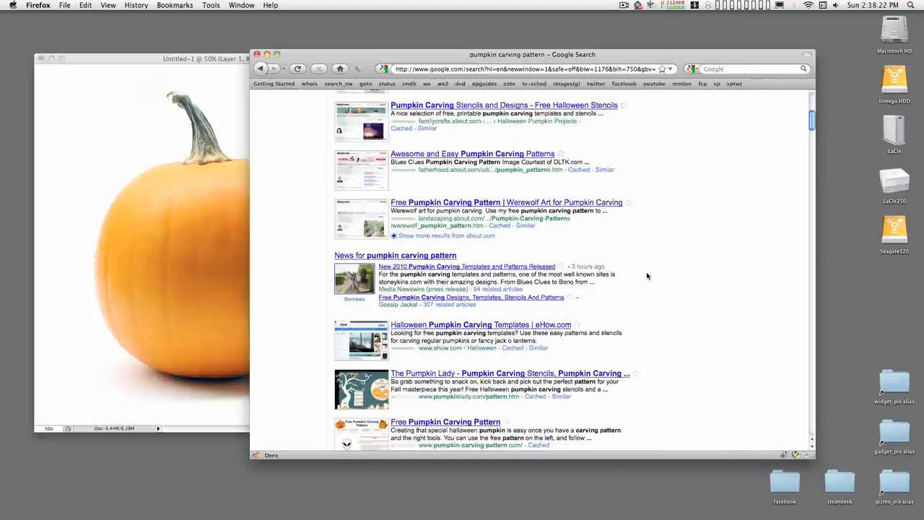
{"action": "scroll", "scroll_direction": "down", "scroll_amount": 3}
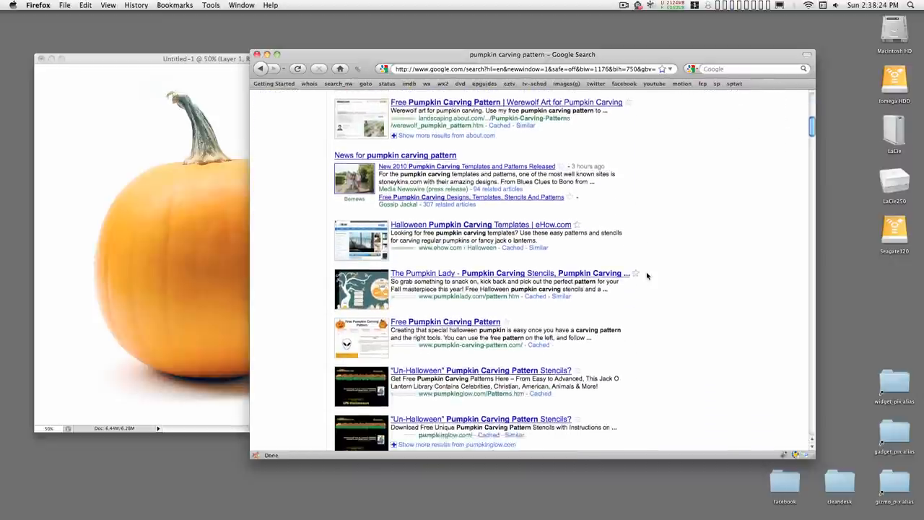
{"action": "scroll", "scroll_direction": "down", "scroll_amount": 3}
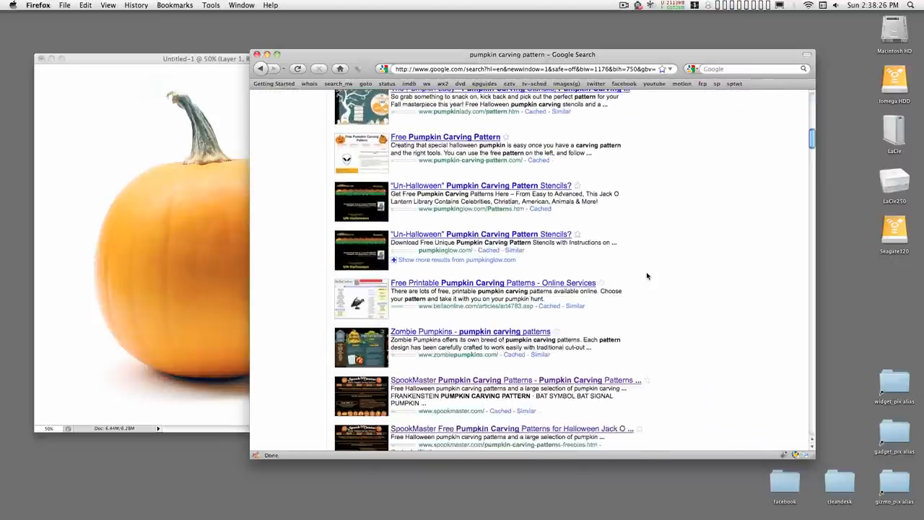
{"action": "scroll", "scroll_direction": "down", "scroll_amount": 3}
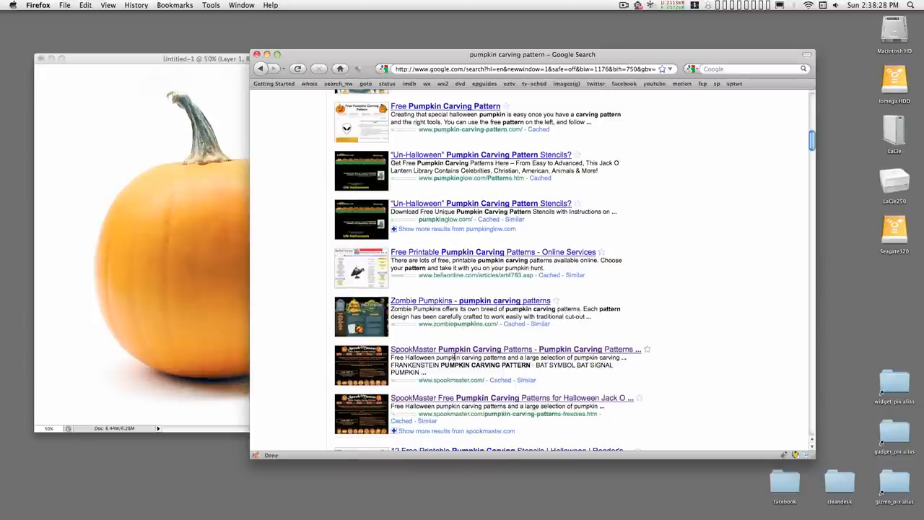
{"action": "left_click", "coordinate": [492, 349]}
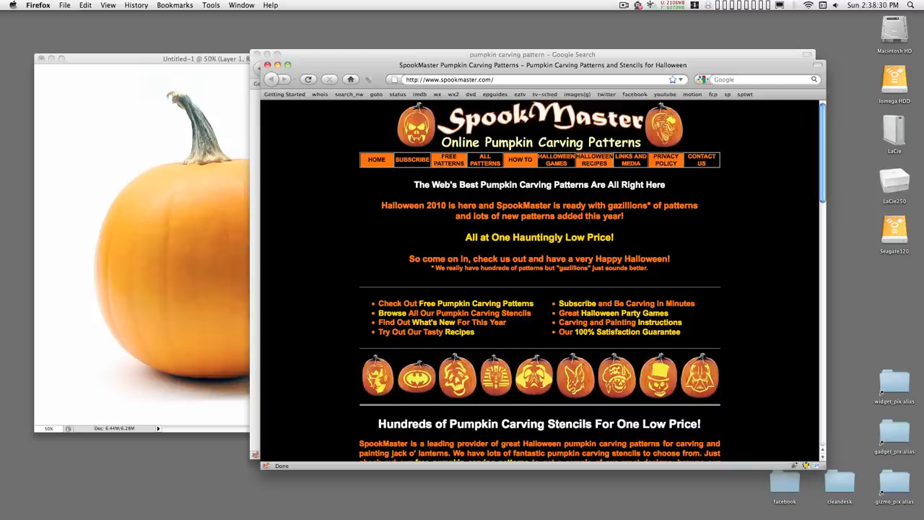
{"action": "mouse_move", "coordinate": [448, 162]}
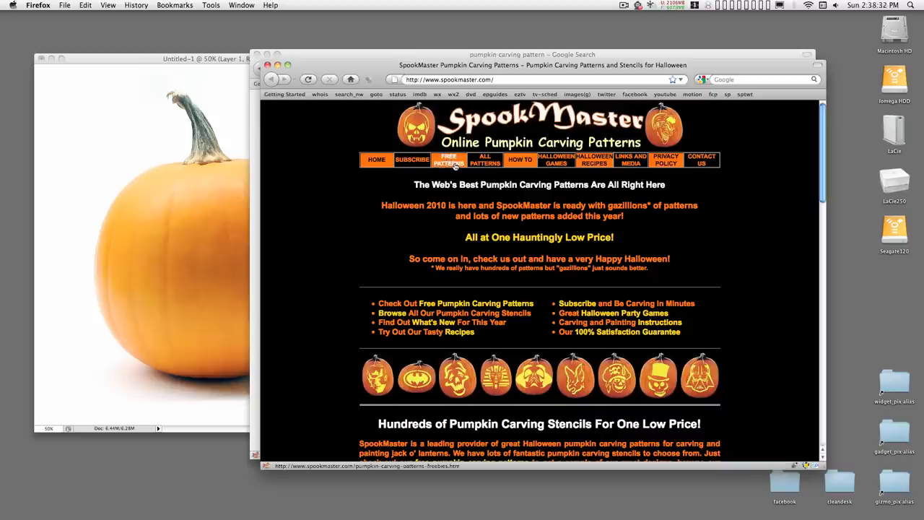
{"action": "left_click", "coordinate": [448, 162]}
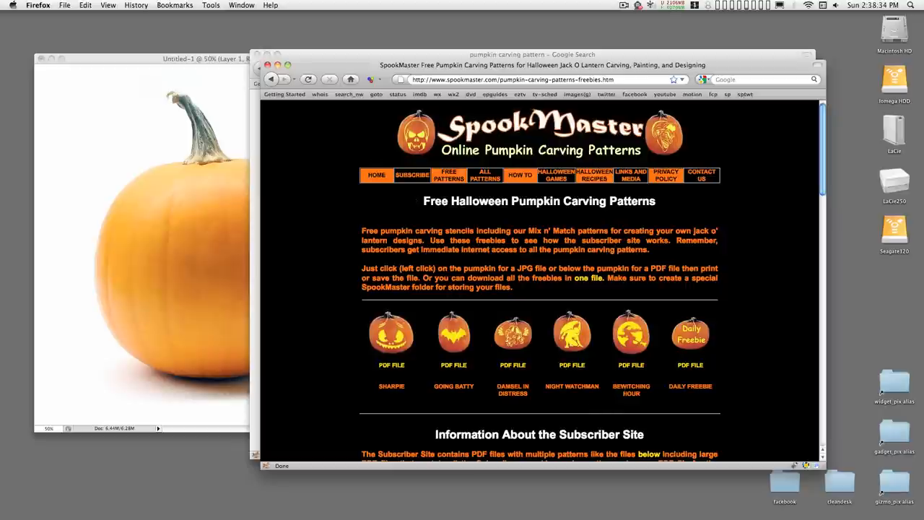
{"action": "mouse_move", "coordinate": [631, 338]}
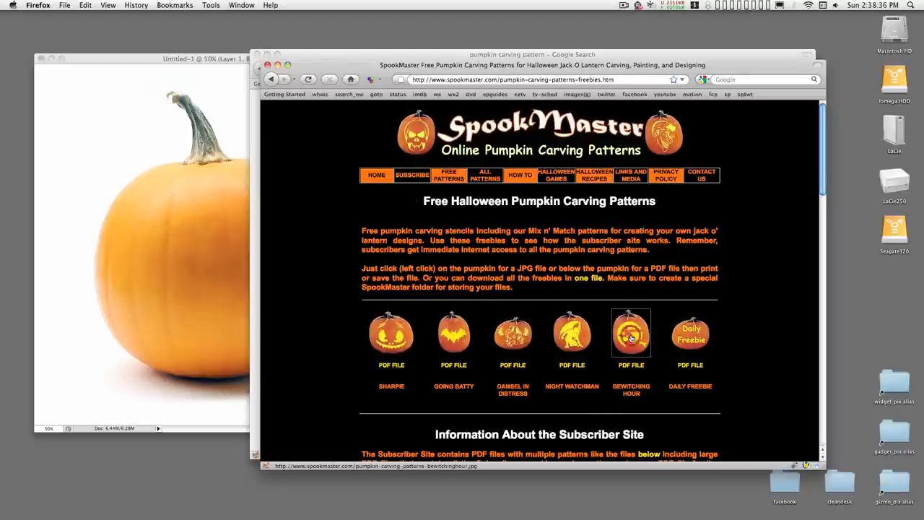
{"action": "left_click", "coordinate": [631, 334]}
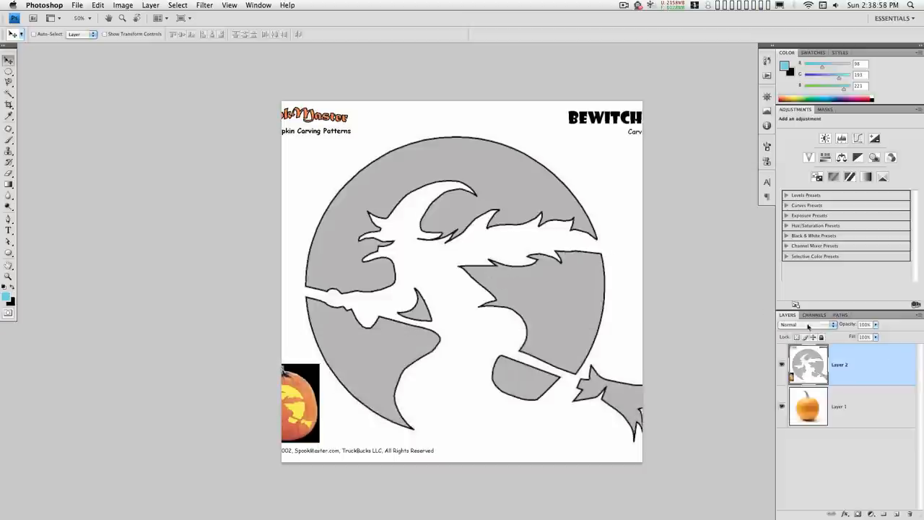
- Set the stencil layer to Multiply, flip it horizontally, hide it, and select the pumpkin layer
{"action": "left_click", "coordinate": [809, 325]}
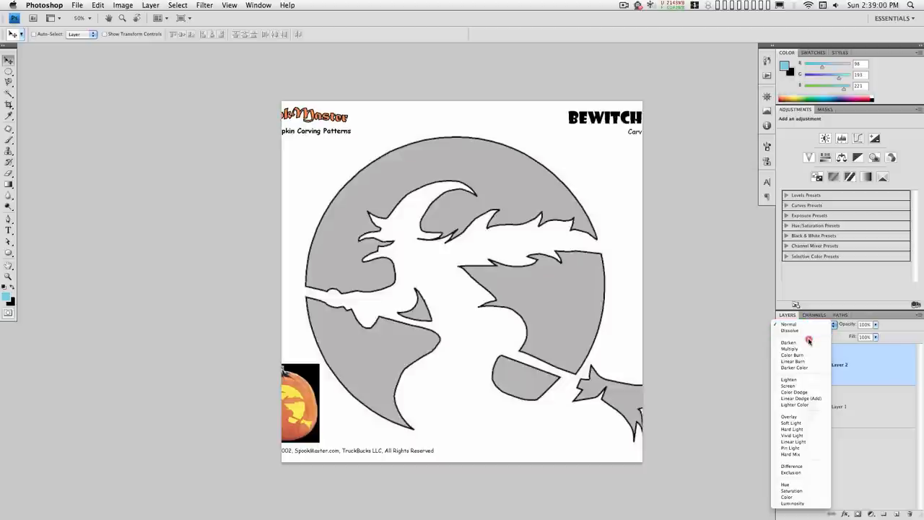
{"action": "left_click", "coordinate": [790, 349]}
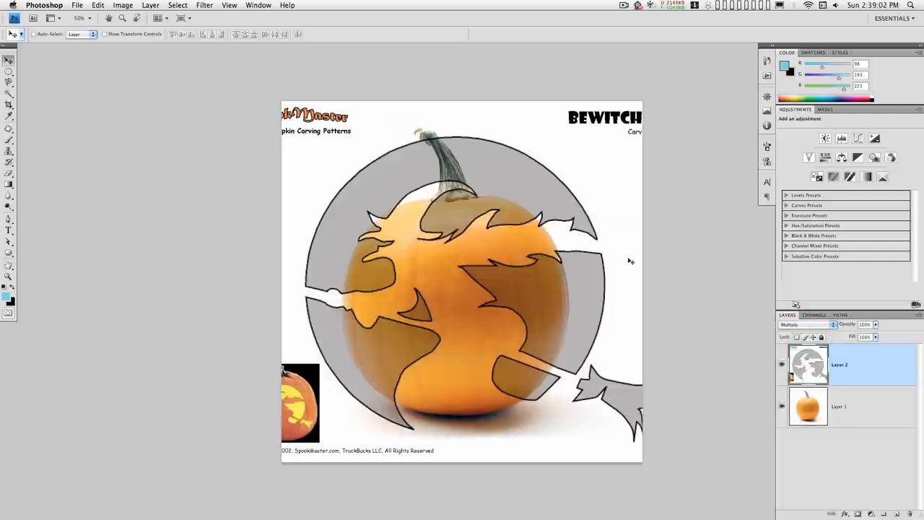
{"action": "mouse_move", "coordinate": [562, 154]}
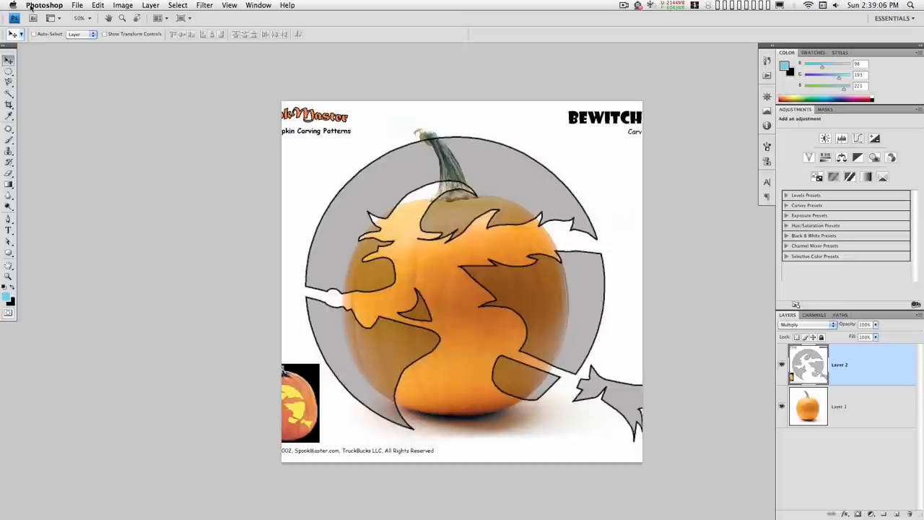
{"action": "left_click", "coordinate": [88, 5]}
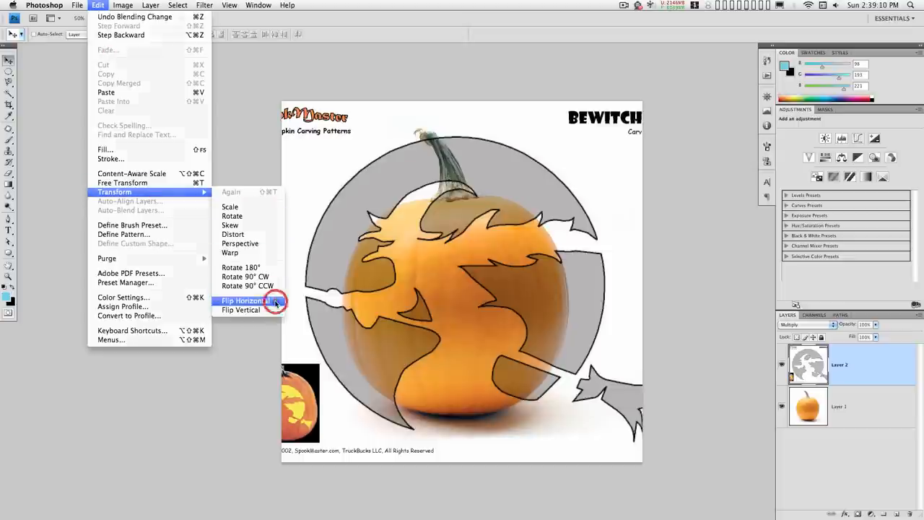
{"action": "left_click", "coordinate": [248, 300]}
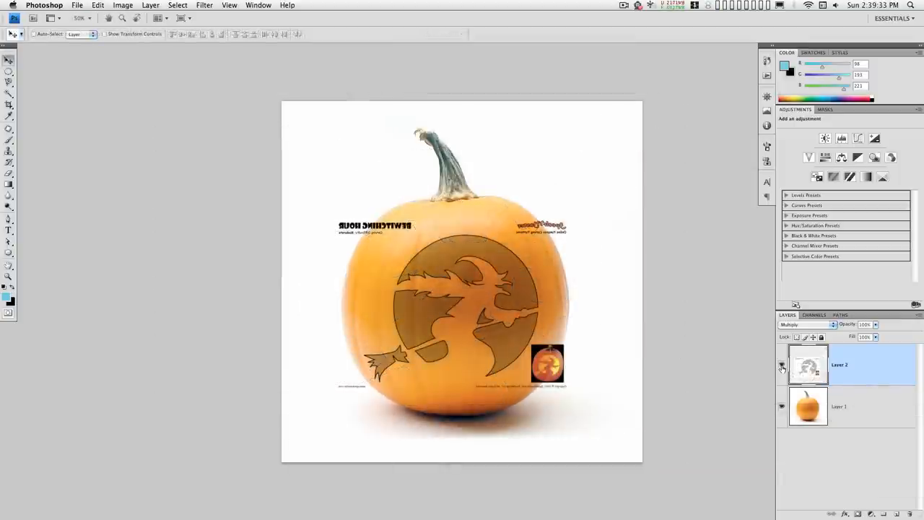
{"action": "left_click", "coordinate": [782, 365]}
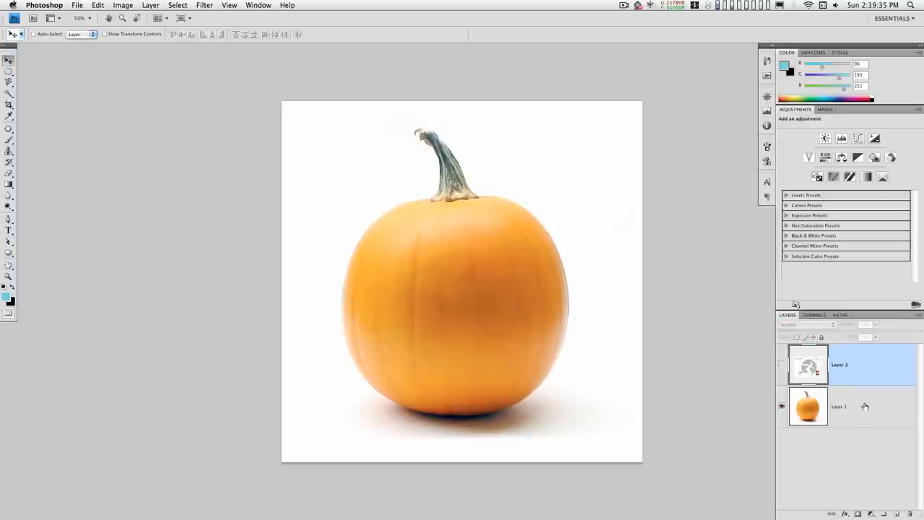
{"action": "left_click", "coordinate": [840, 407]}
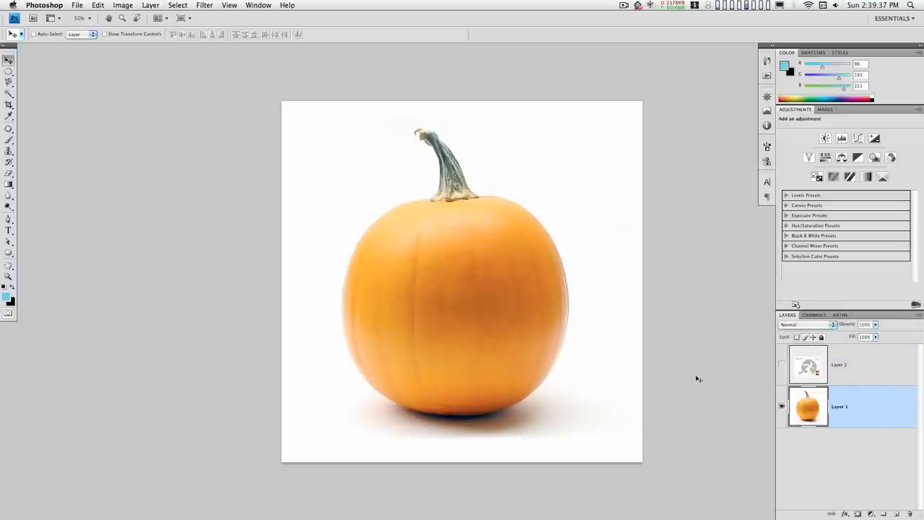
{"action": "mouse_move", "coordinate": [54, 137]}
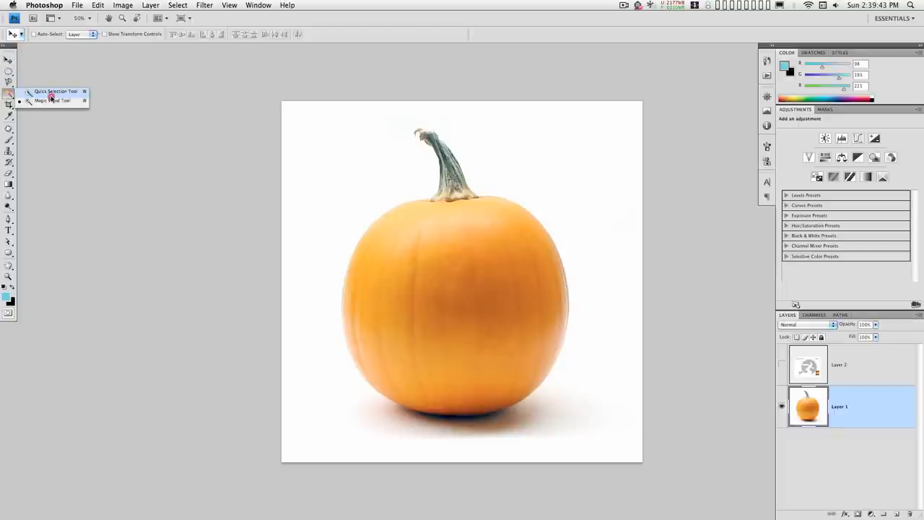
- Quick-select the pumpkin, show the stencil layer again, and use Magic Wand on the moon shape
{"action": "left_click", "coordinate": [52, 91]}
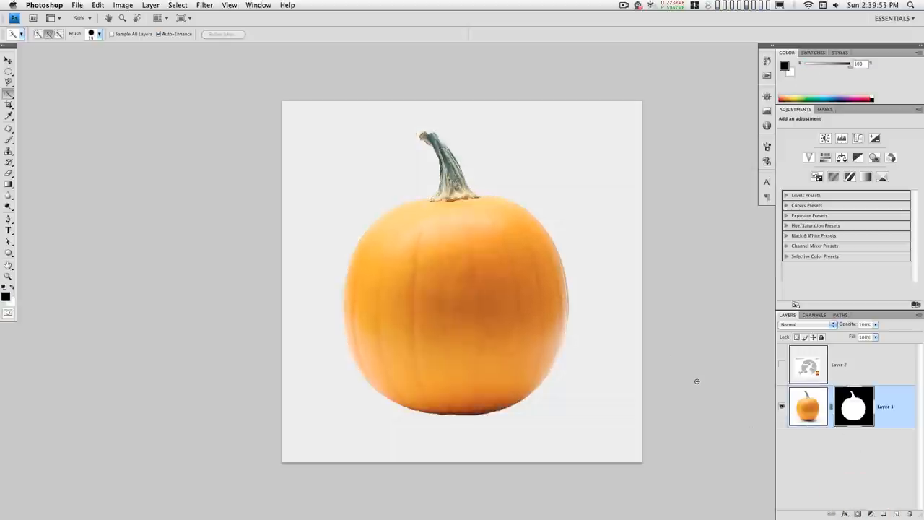
{"action": "left_click", "coordinate": [783, 364]}
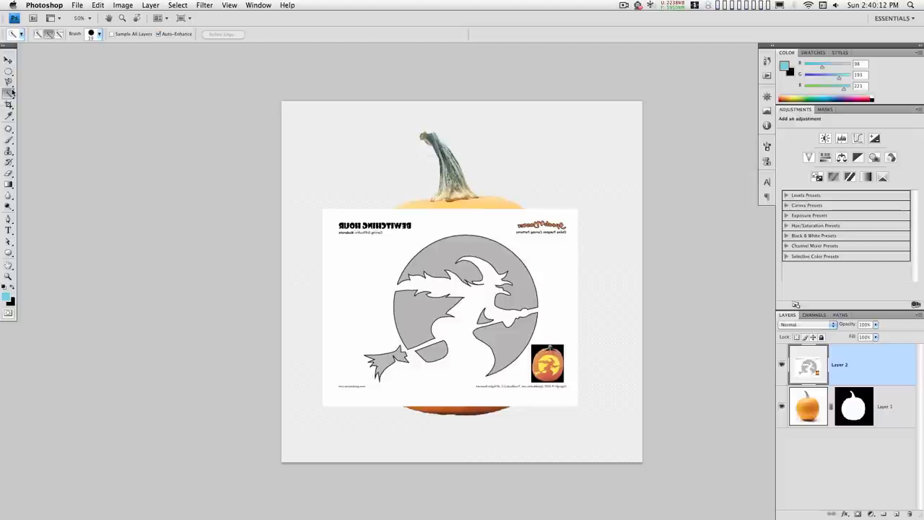
{"action": "left_click", "coordinate": [8, 94]}
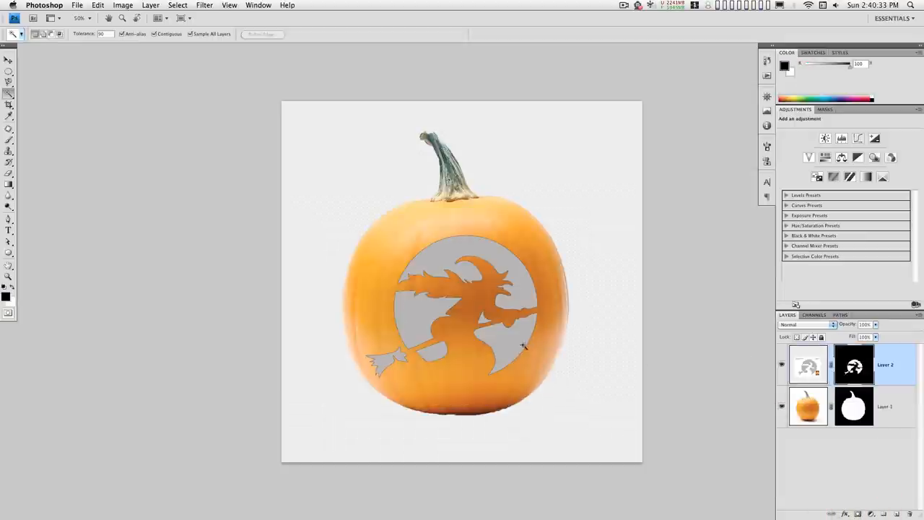
- Apply the pumpkin mask, copy the stencil mask onto the pumpkin copy, and invert it
{"action": "key", "text": "cmd+space"}
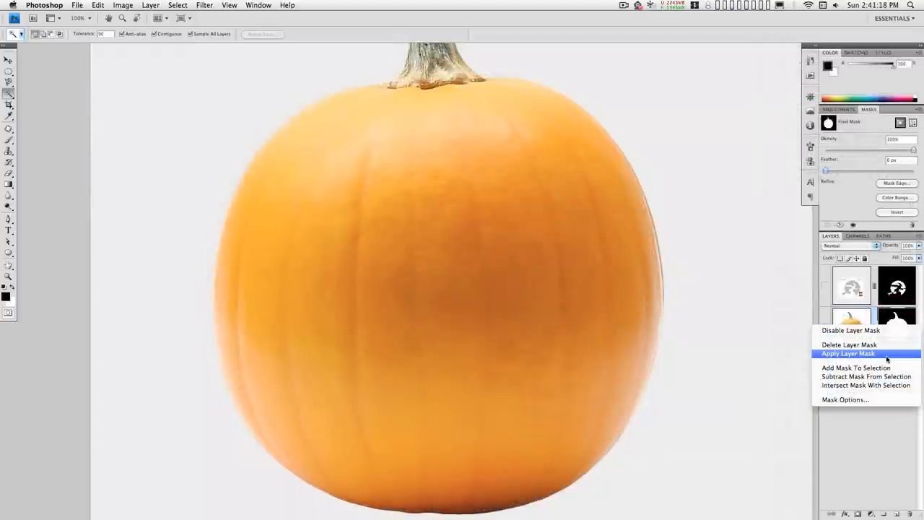
{"action": "left_click", "coordinate": [850, 352]}
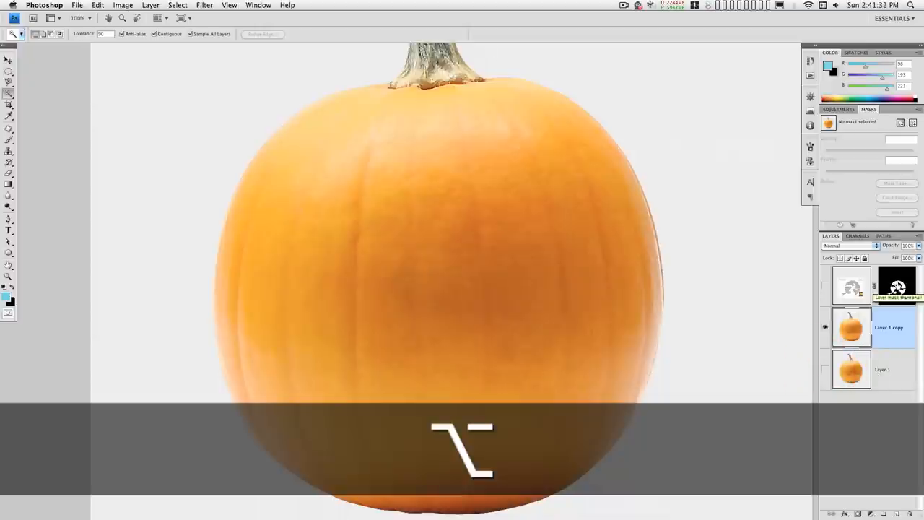
{"action": "left_click", "coordinate": [895, 327]}
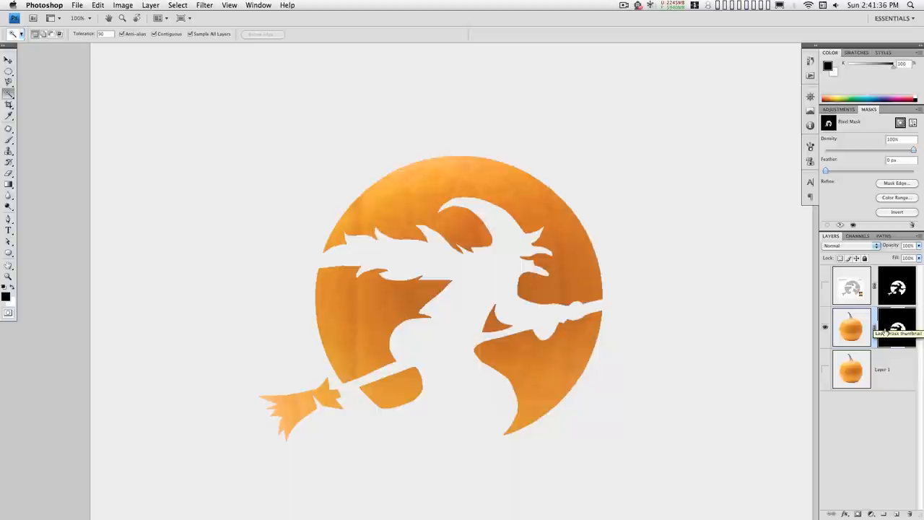
{"action": "key", "text": "cmd+i"}
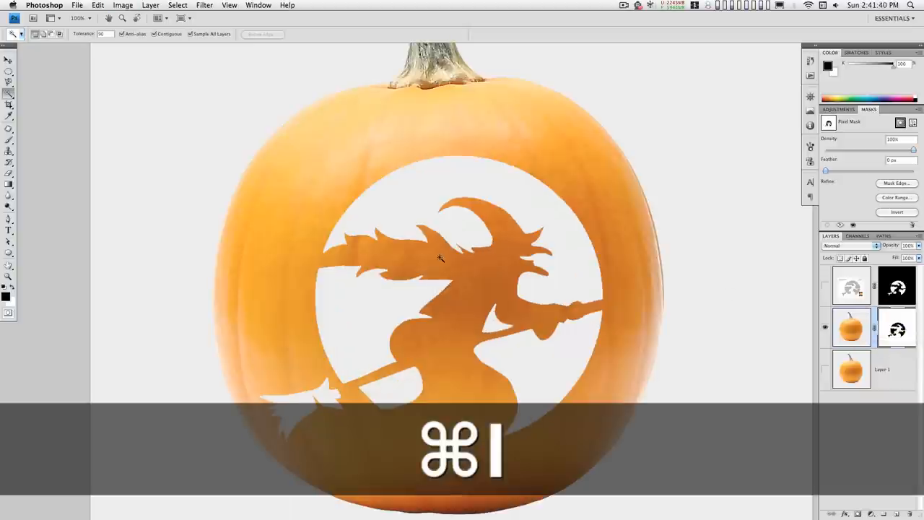
{"action": "key", "text": "cmd+space"}
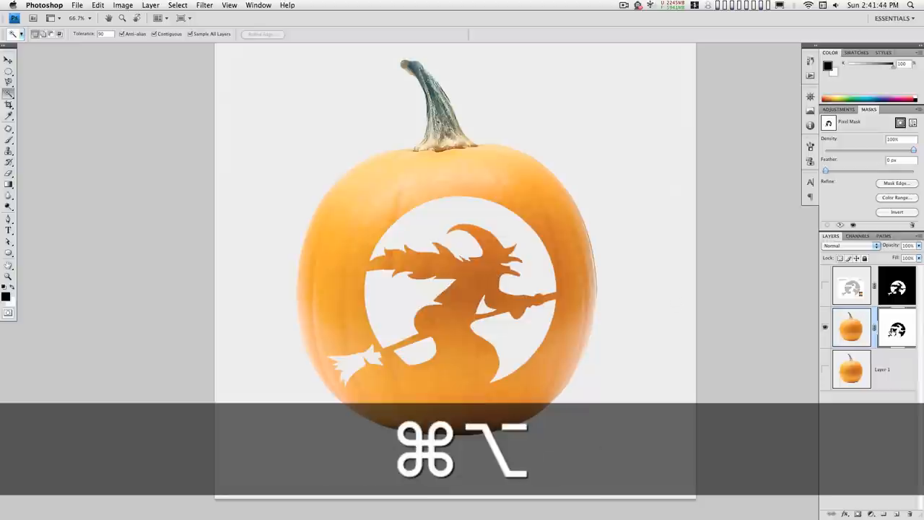
{"action": "key", "text": "cmd+alt"}
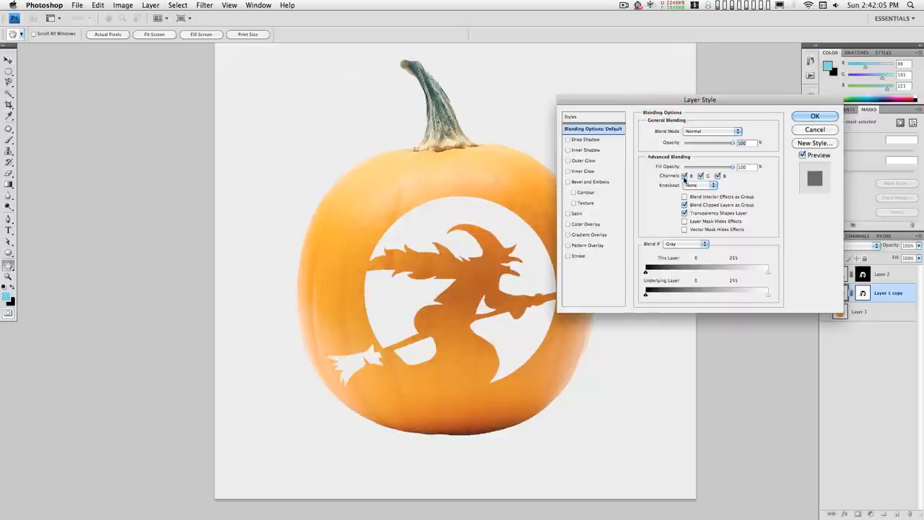
{"action": "mouse_move", "coordinate": [583, 172]}
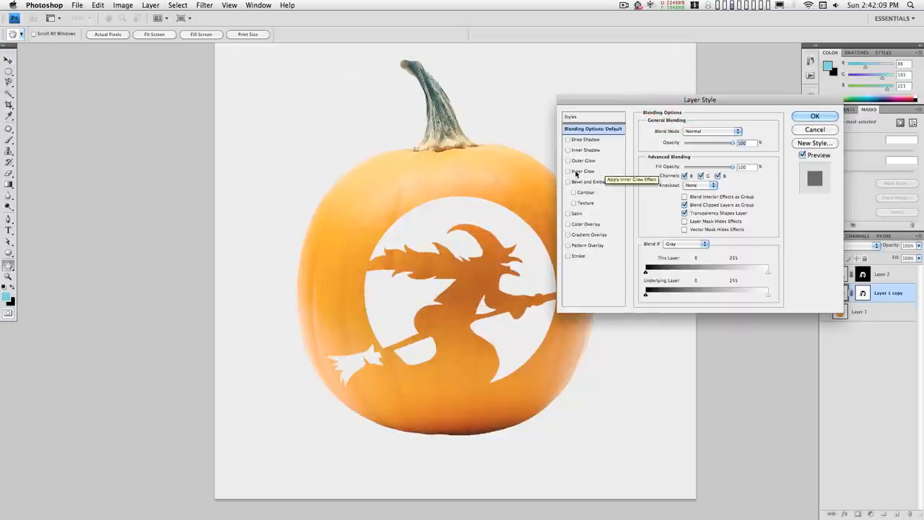
- Add a dark brown Hard Light inner glow at 100% opacity to the pumpkin copy
{"action": "left_click", "coordinate": [566, 171]}
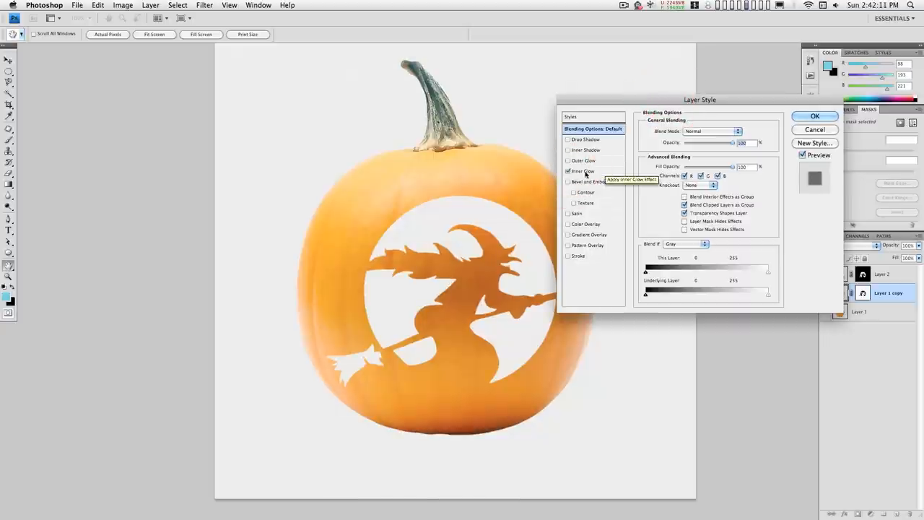
{"action": "left_click", "coordinate": [584, 171]}
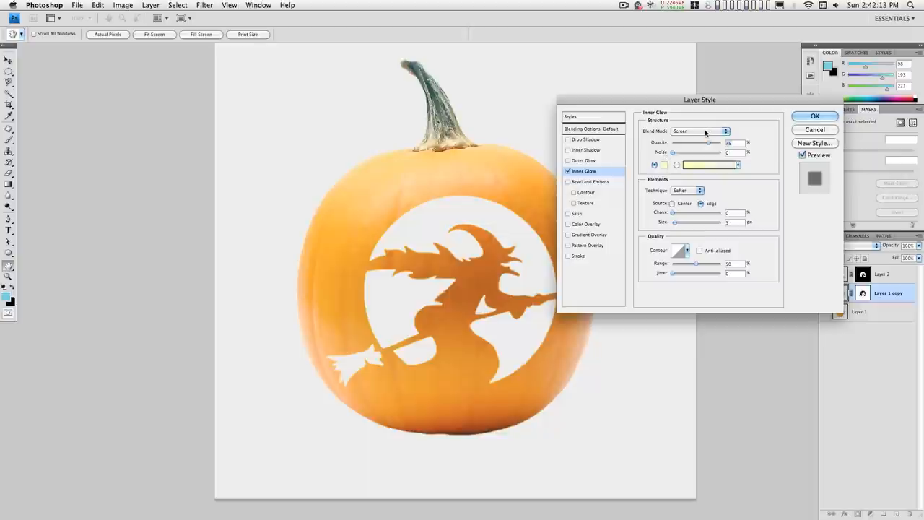
{"action": "left_click", "coordinate": [700, 131]}
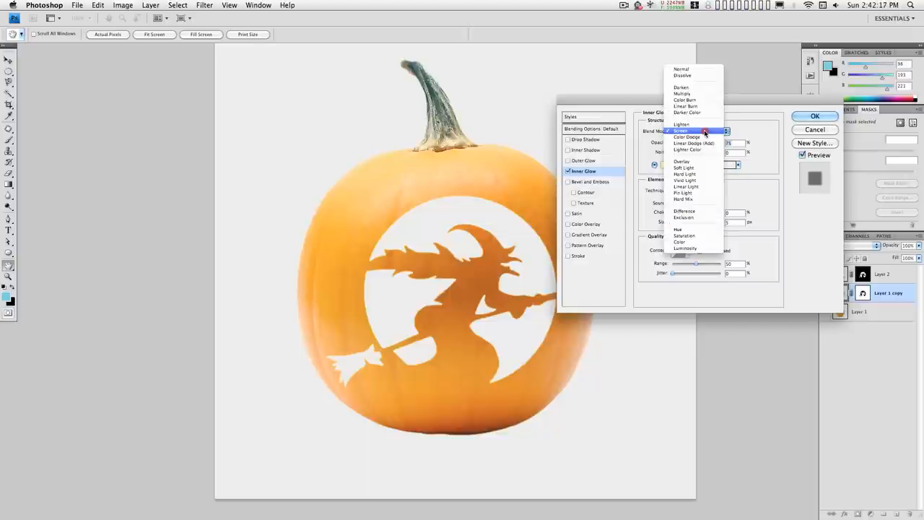
{"action": "left_click", "coordinate": [685, 174]}
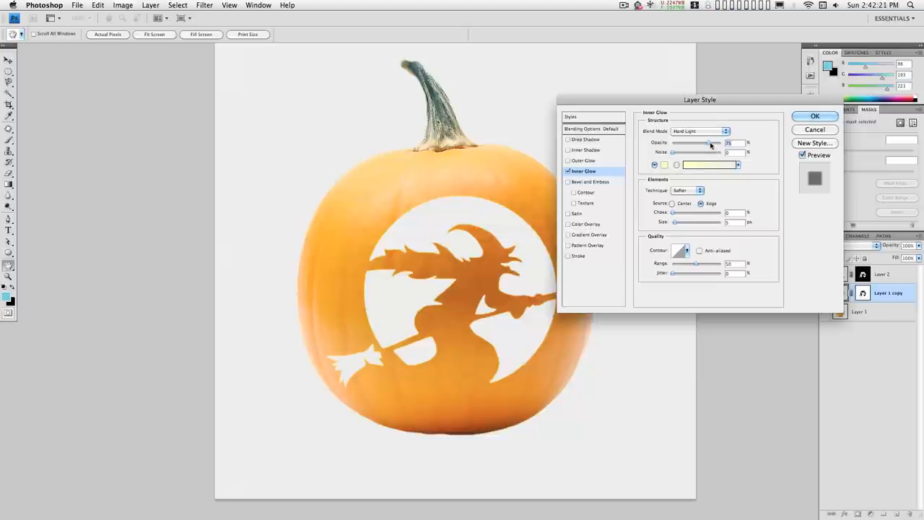
{"action": "left_click", "coordinate": [710, 165]}
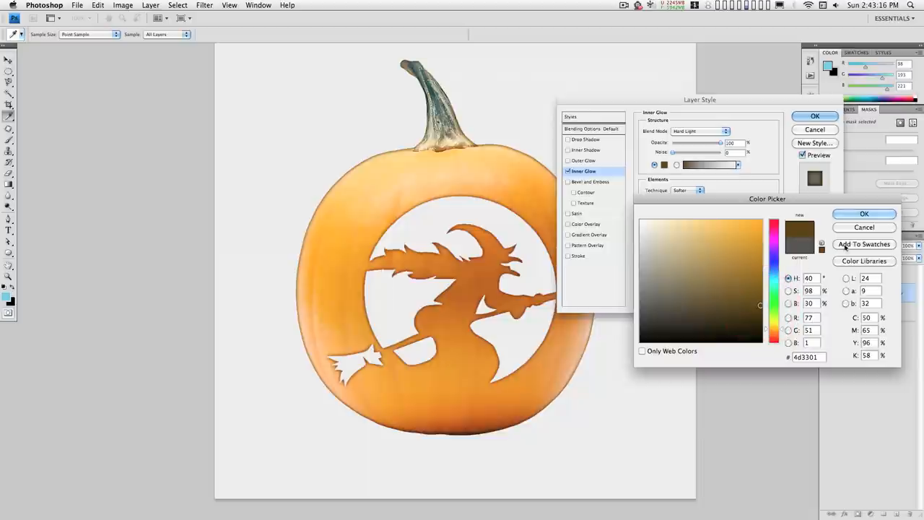
{"action": "left_click", "coordinate": [864, 214]}
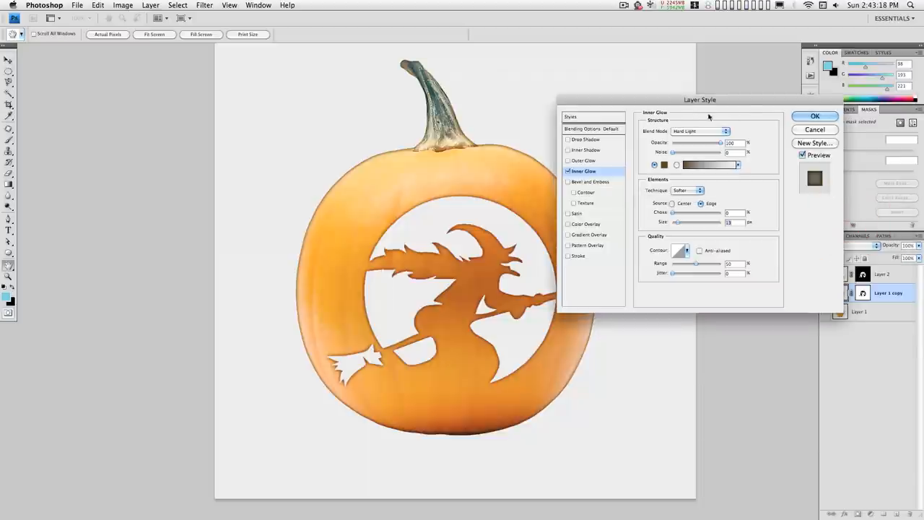
{"action": "left_click", "coordinate": [814, 117]}
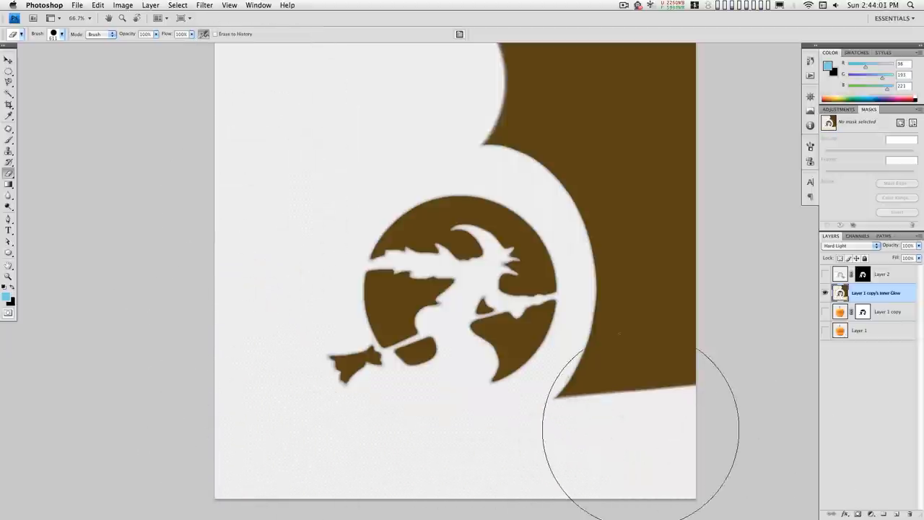
- Erase the glow outside the carving and give the glow layer an inverted stencil mask
{"action": "left_click_drag", "start_coordinate": [622, 430], "coordinate": [646, 141]}
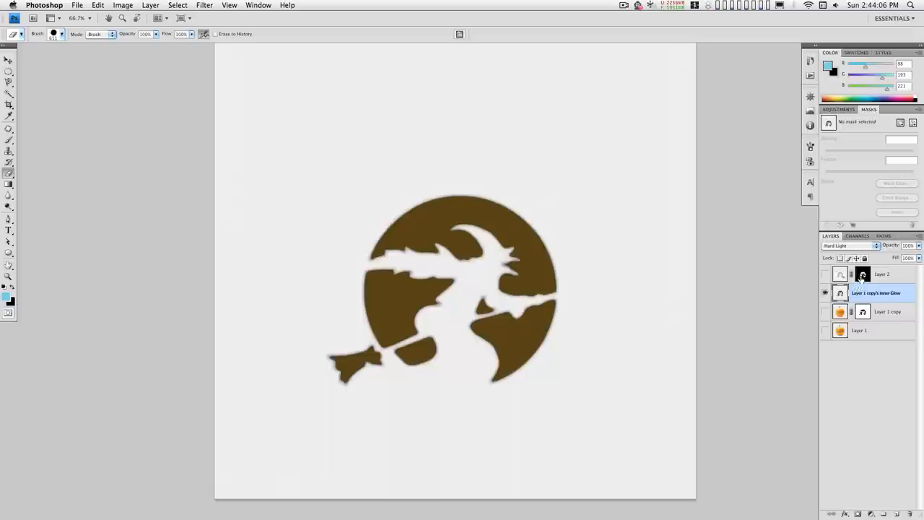
{"action": "left_click", "coordinate": [856, 304]}
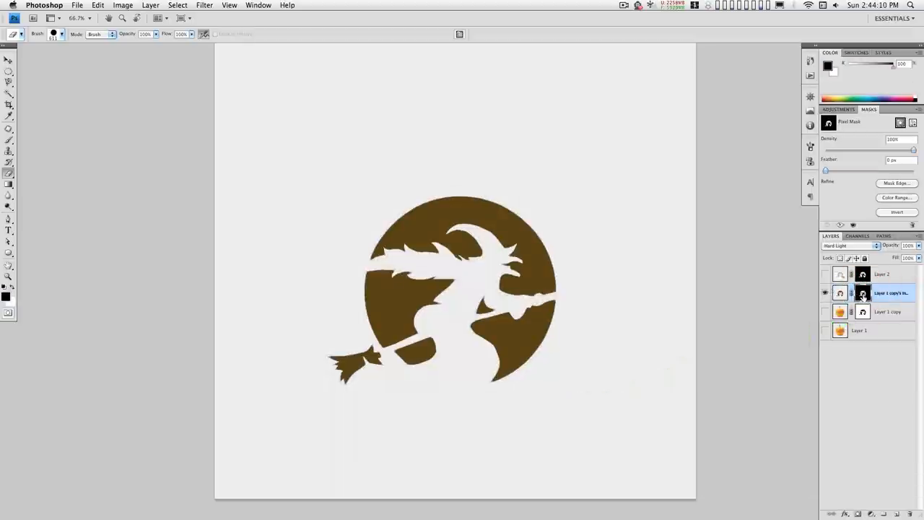
{"action": "key", "text": "cmd+i"}
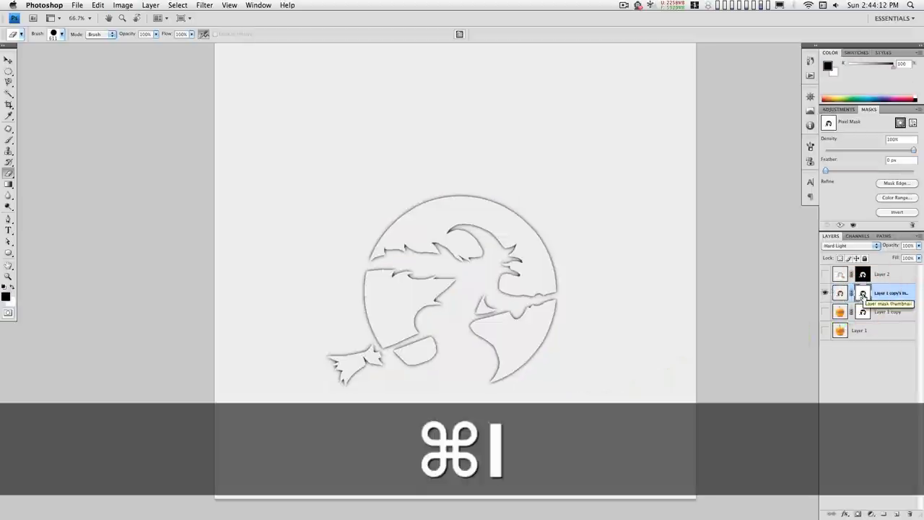
{"action": "key", "text": "cmd+i"}
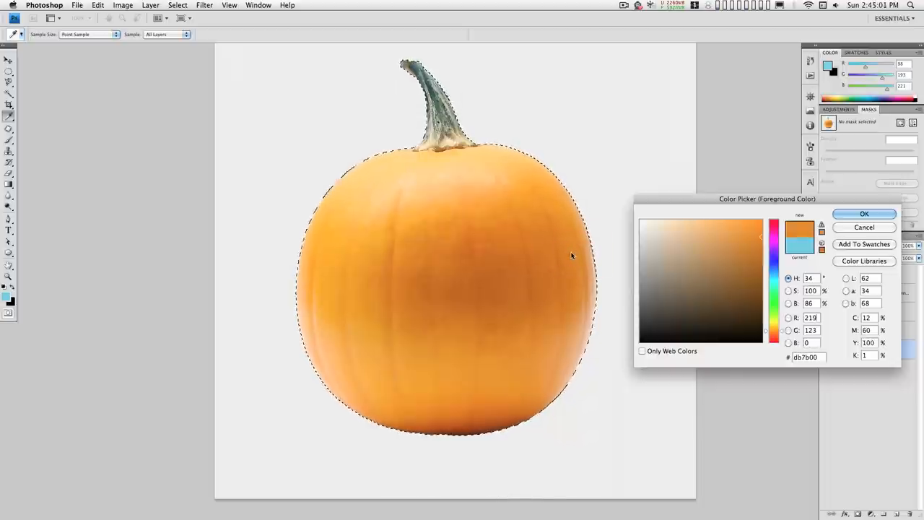
- Eyedropper the pumpkin's orange as the foreground colour
{"action": "left_click", "coordinate": [864, 213]}
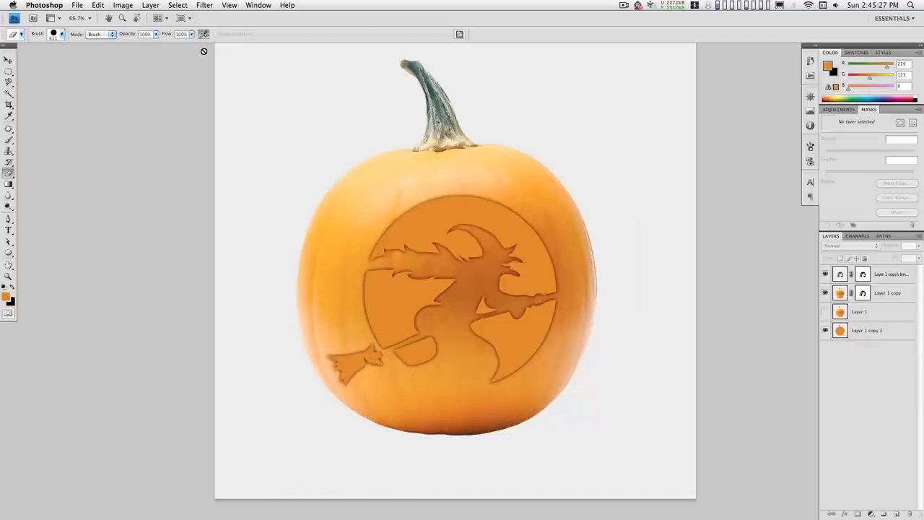
- Save the layered artwork as pumpkin4motion.psd in Photoshop format
{"action": "left_click", "coordinate": [85, 7]}
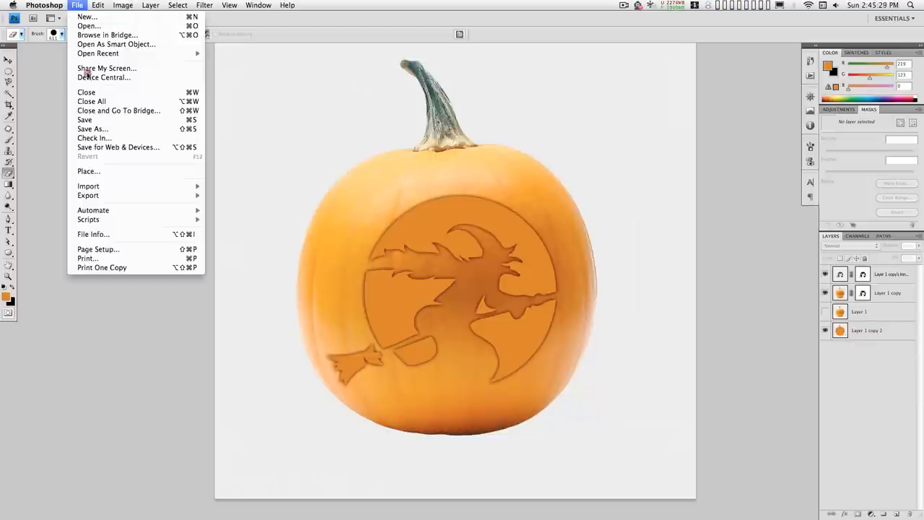
{"action": "left_click", "coordinate": [93, 129]}
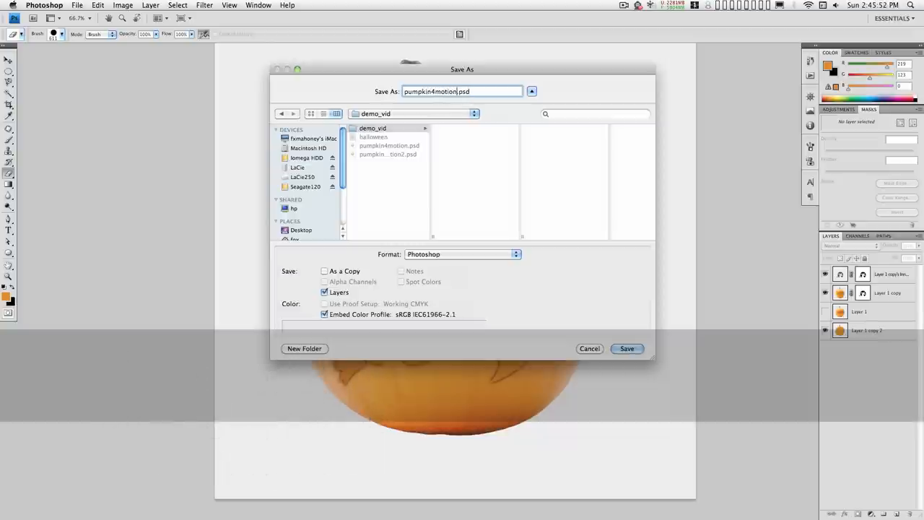
{"action": "left_click", "coordinate": [627, 348]}
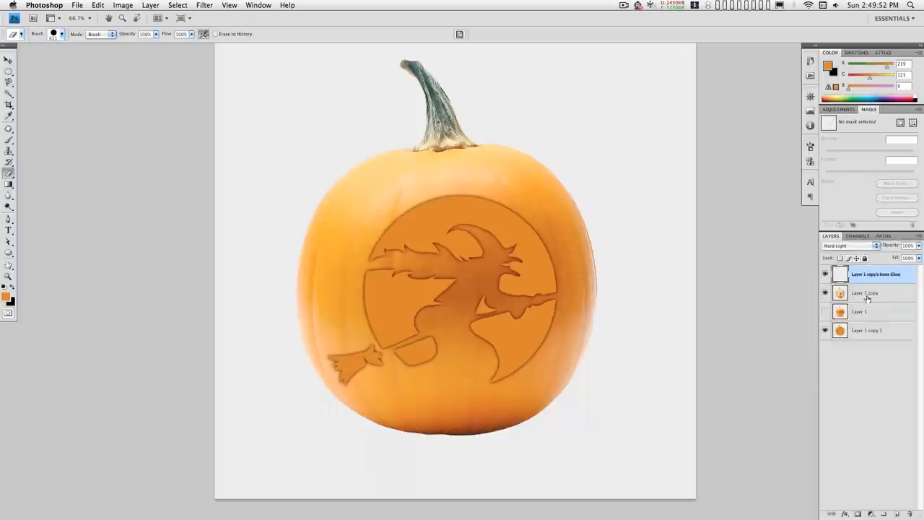
{"action": "mouse_move", "coordinate": [859, 330]}
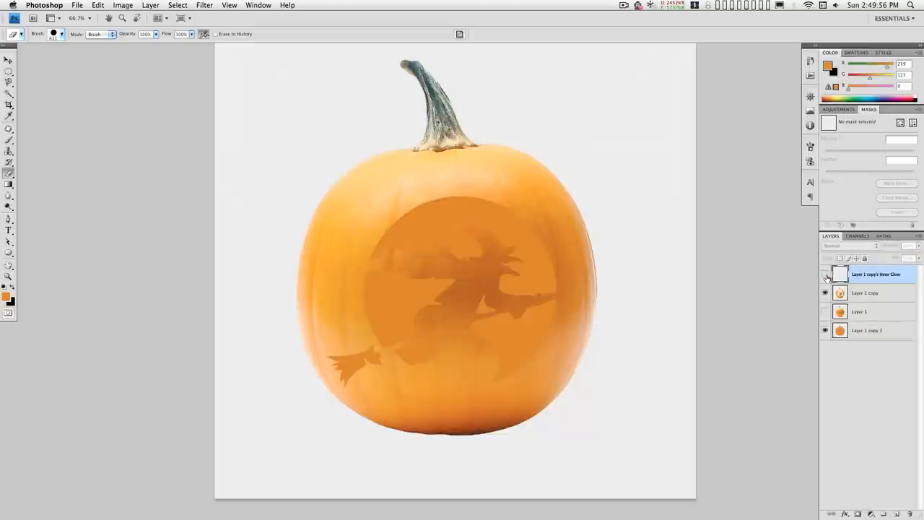
- Hide layers to inspect, rename Layer 1, its copy and the glow layer, then re-show all
{"action": "left_click", "coordinate": [825, 330]}
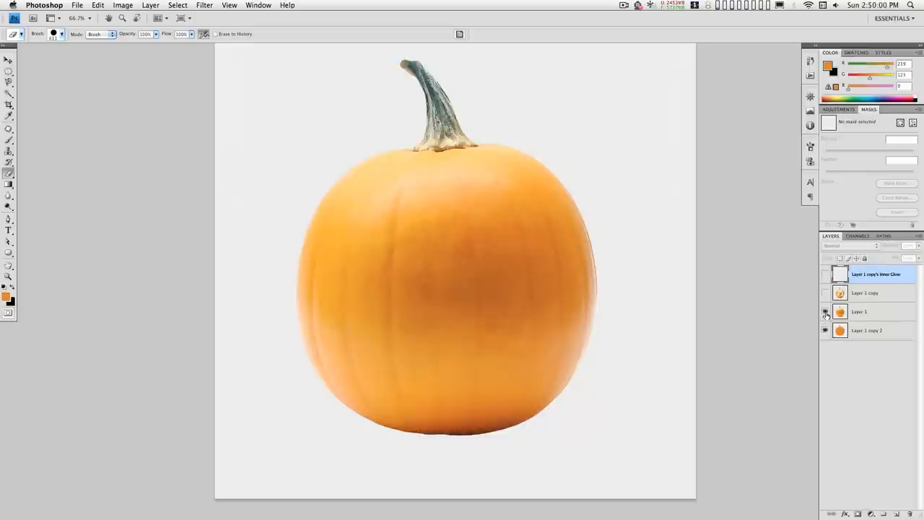
{"action": "mouse_move", "coordinate": [826, 312]}
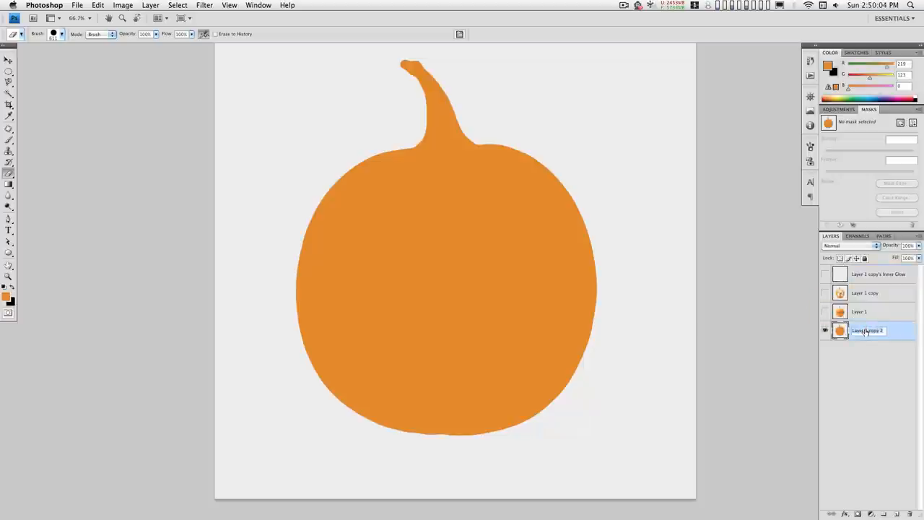
{"action": "type", "text": "background"}
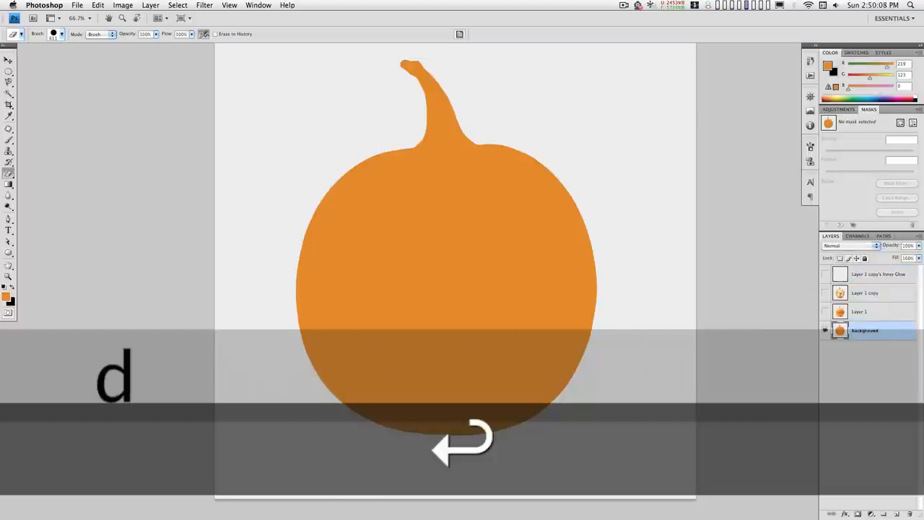
{"action": "left_click", "coordinate": [861, 312]}
{"action": "type", "text": "foreground"}
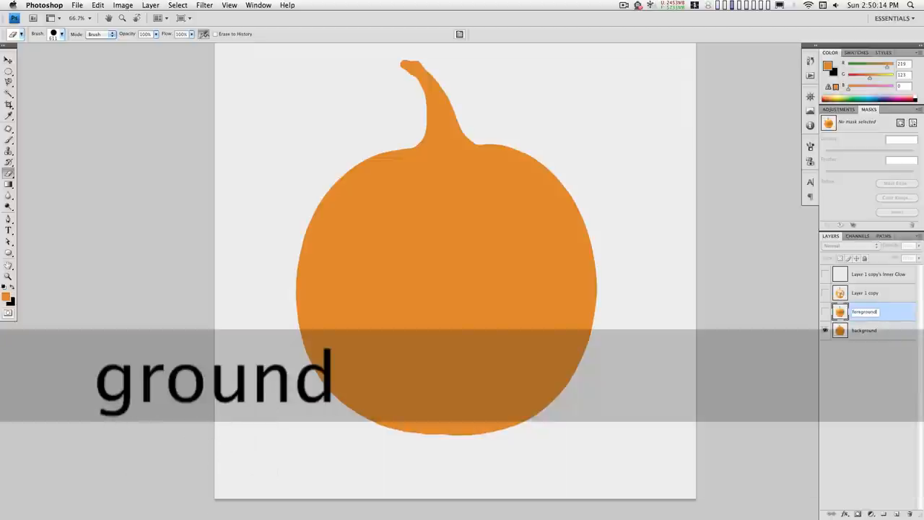
{"action": "left_click", "coordinate": [826, 312]}
{"action": "type", "text": "carved view"}
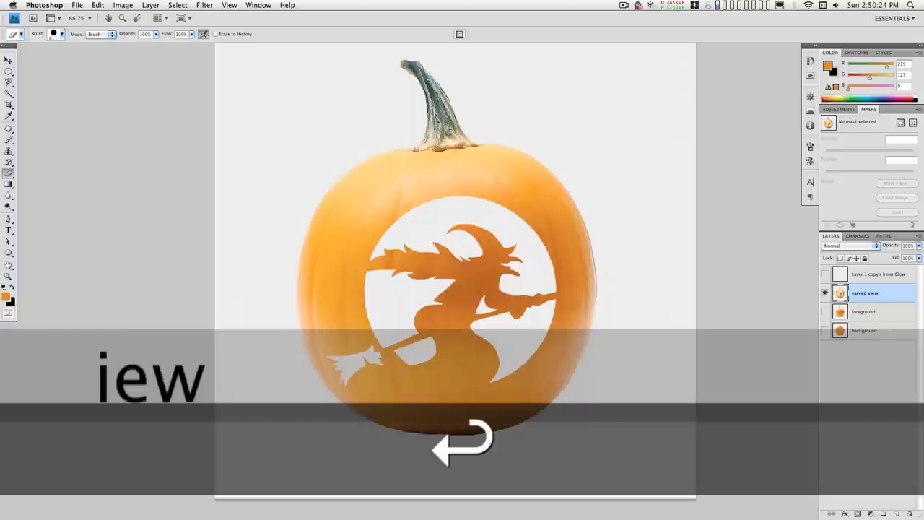
{"action": "left_click", "coordinate": [826, 275]}
{"action": "type", "text": "burn-in overlay"}
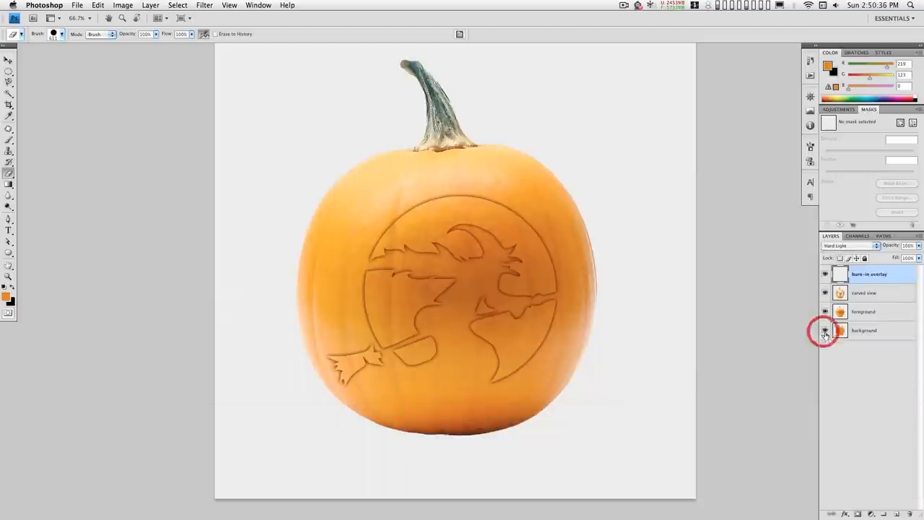
{"action": "left_click", "coordinate": [825, 330]}
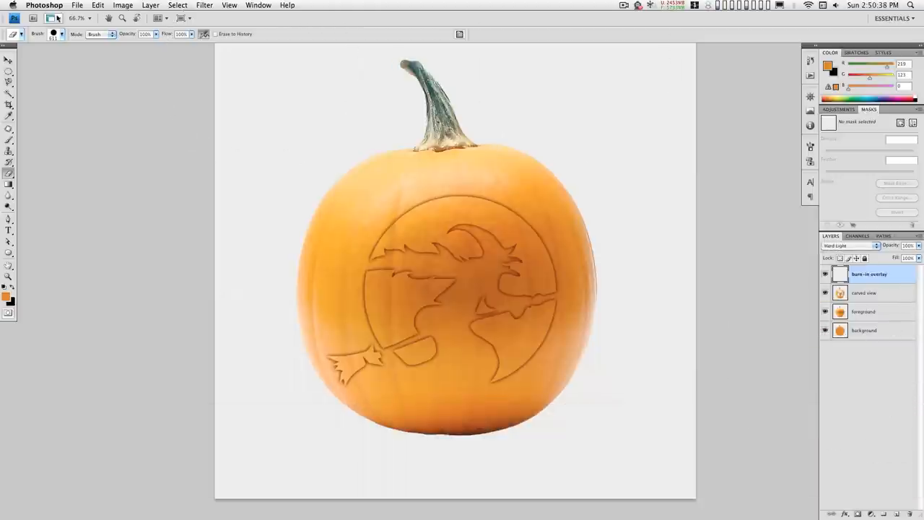
{"action": "left_click", "coordinate": [88, 7]}
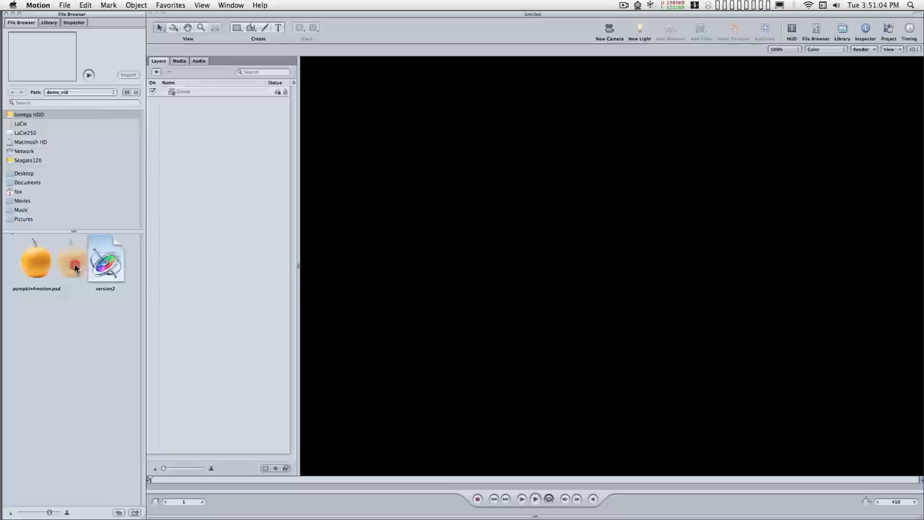
- Import pumpkin4motion.psd with all layers, zoom to 50%, and add a camera in 3D
{"action": "left_click_drag", "start_coordinate": [105, 260], "coordinate": [614, 260]}
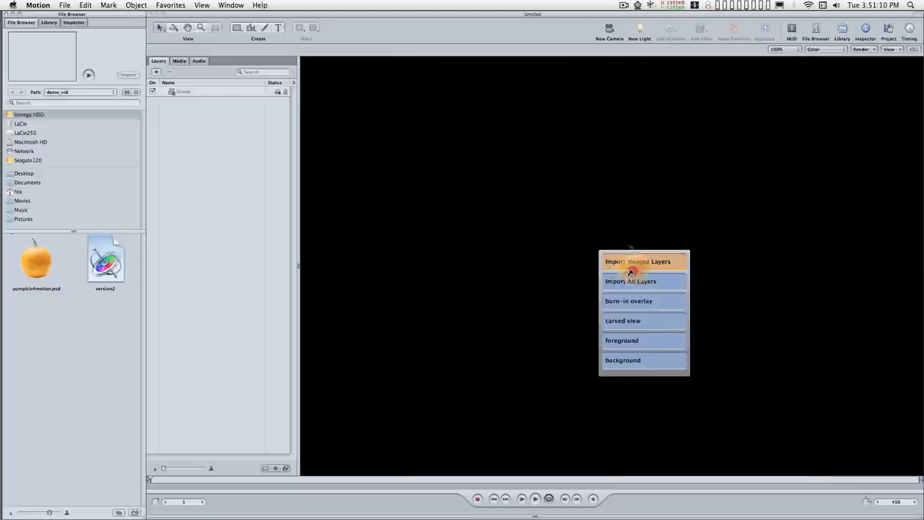
{"action": "left_click", "coordinate": [631, 281]}
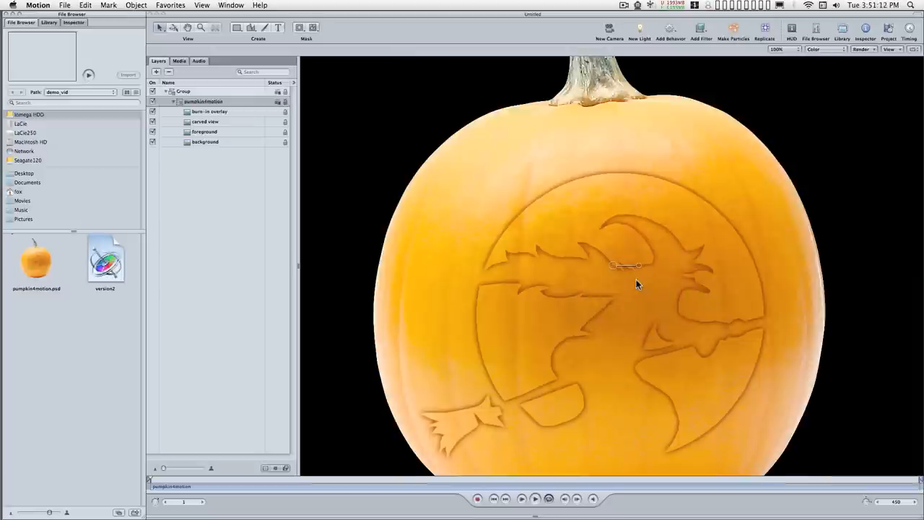
{"action": "left_click", "coordinate": [779, 50]}
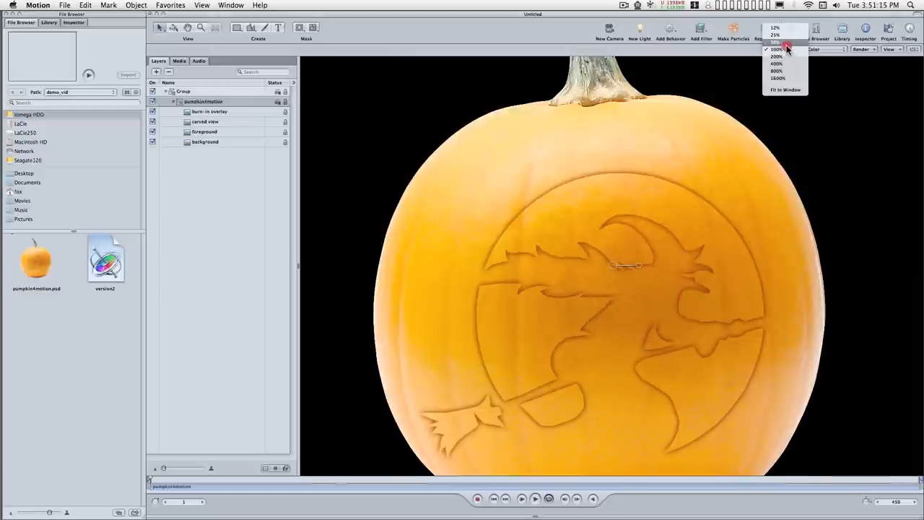
{"action": "left_click", "coordinate": [776, 44]}
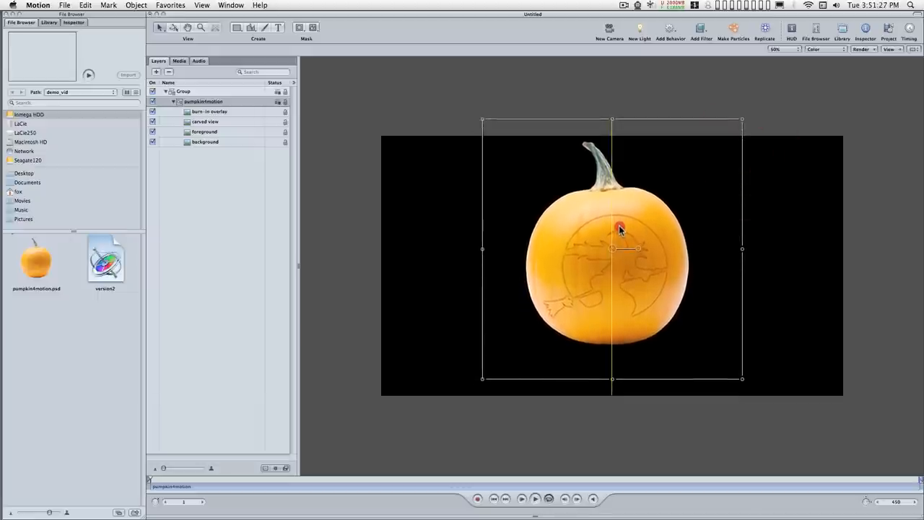
{"action": "key", "text": "cmd+shift+3"}
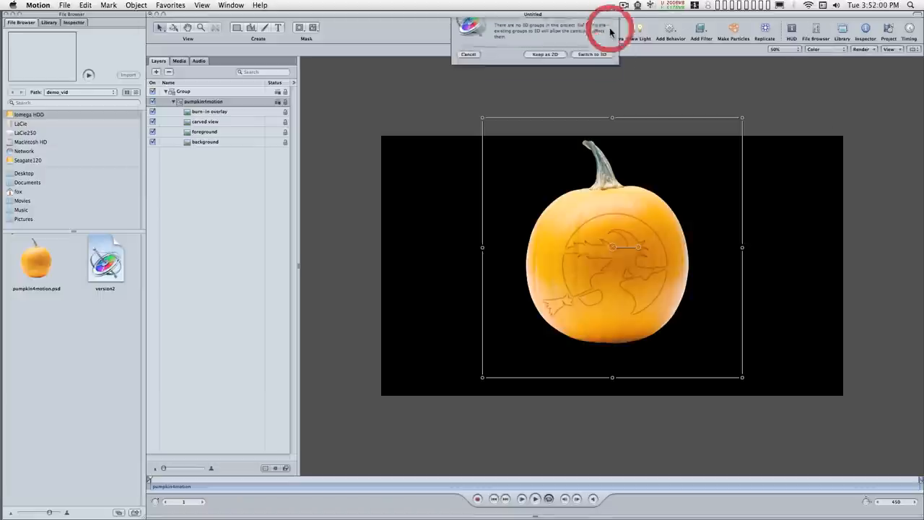
{"action": "left_click", "coordinate": [589, 55]}
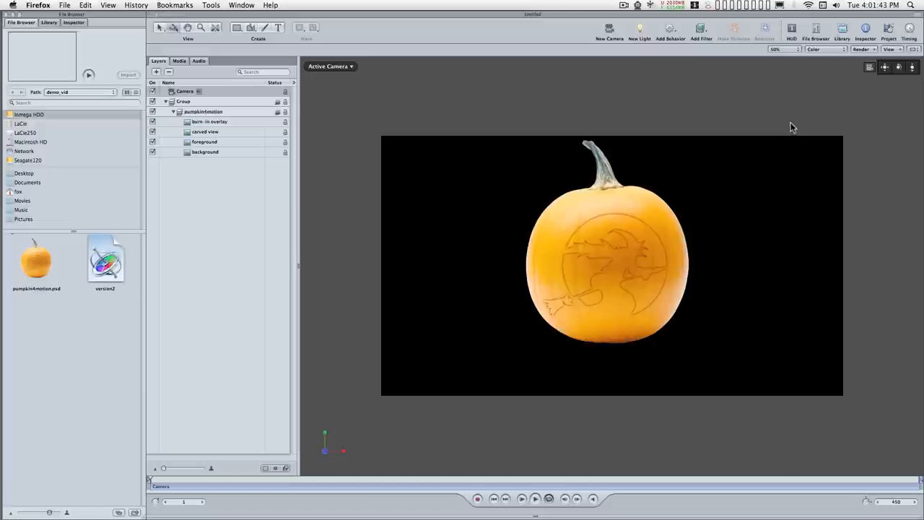
{"action": "mouse_move", "coordinate": [684, 64]}
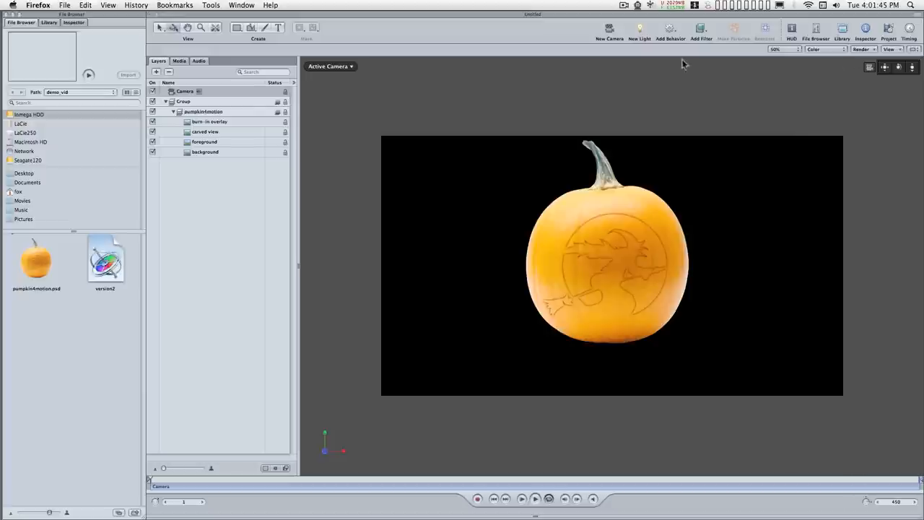
- Use a two-up stacked layout with a Perspective lower view pulled back to show the camera
{"action": "left_click", "coordinate": [917, 50]}
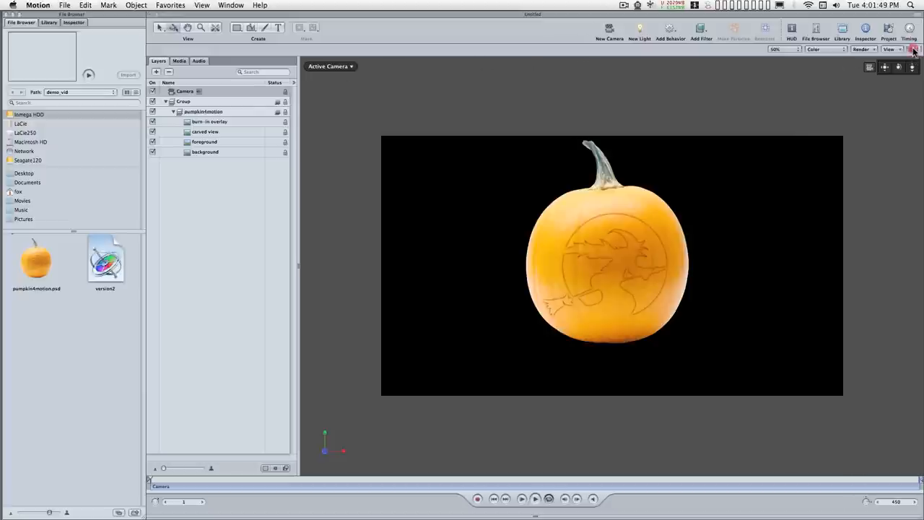
{"action": "left_click", "coordinate": [915, 51]}
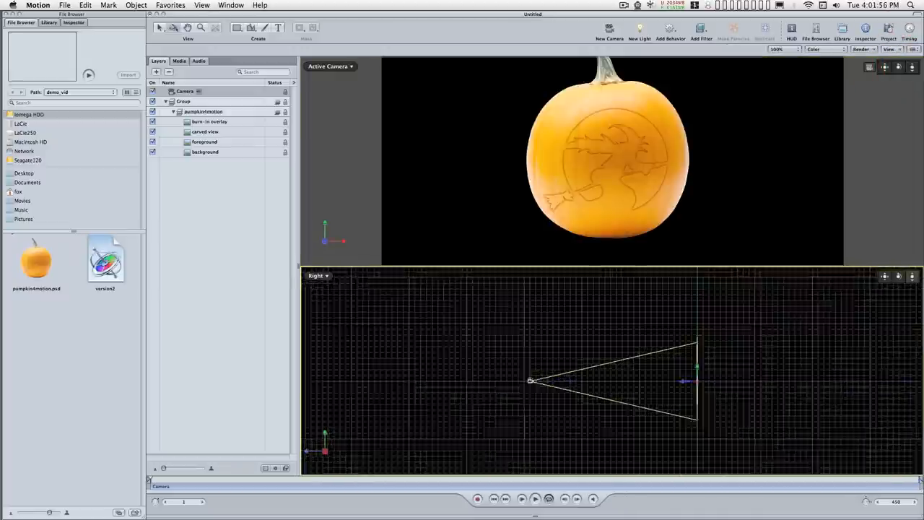
{"action": "left_click", "coordinate": [317, 276]}
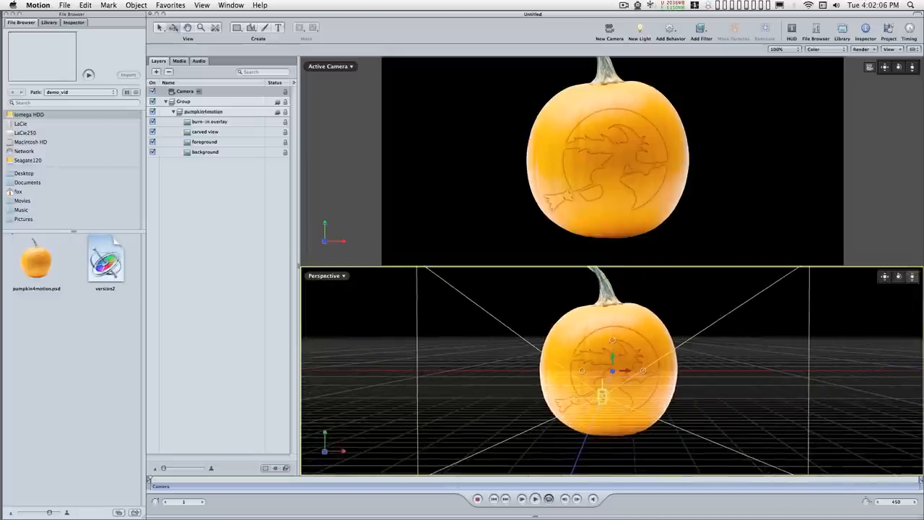
{"action": "left_click", "coordinate": [896, 278]}
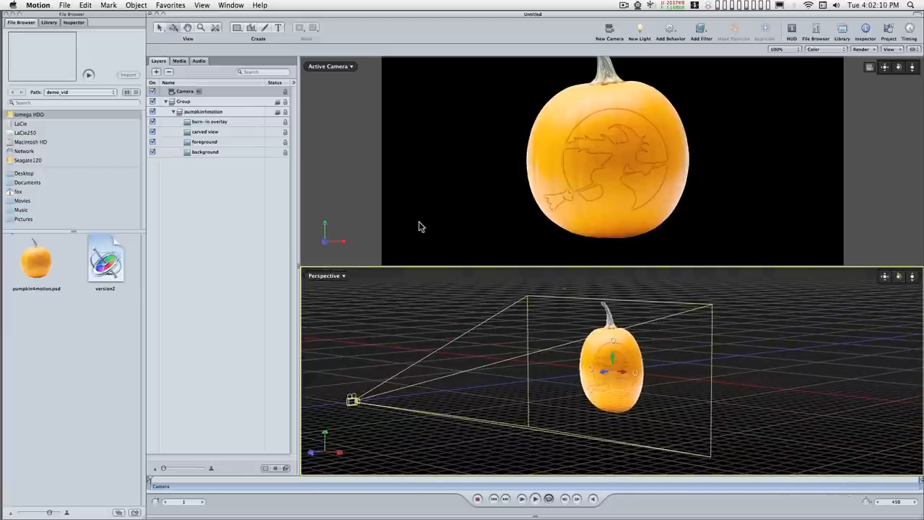
{"action": "left_click", "coordinate": [205, 153]}
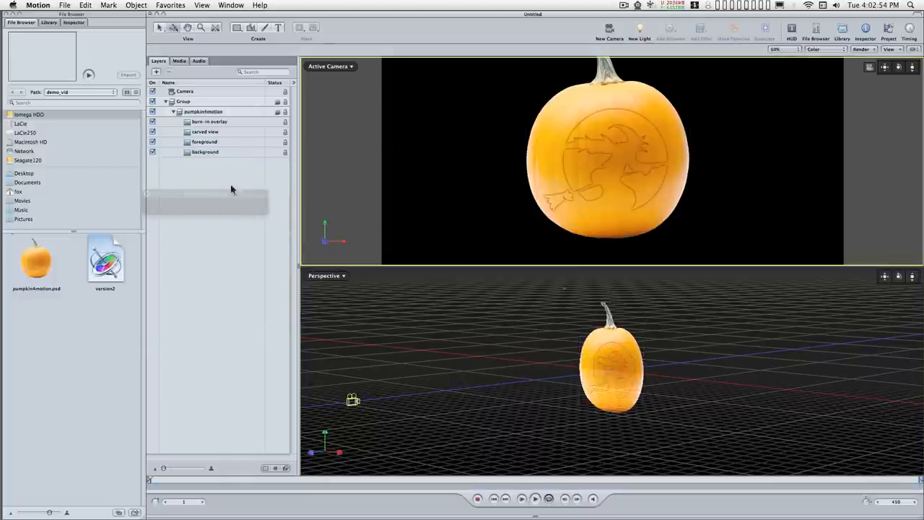
- Select the background layer and return the canvas to a single Active Camera view
{"action": "left_click", "coordinate": [206, 151]}
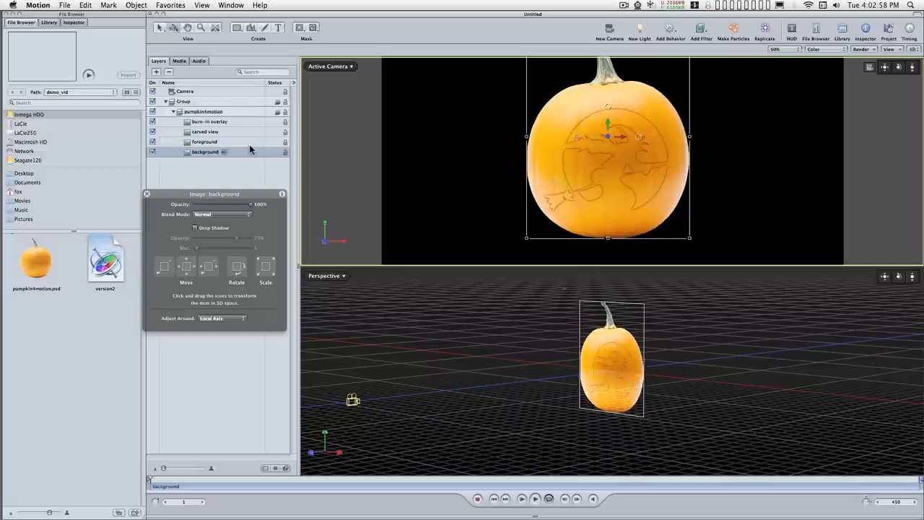
{"action": "mouse_move", "coordinate": [230, 152]}
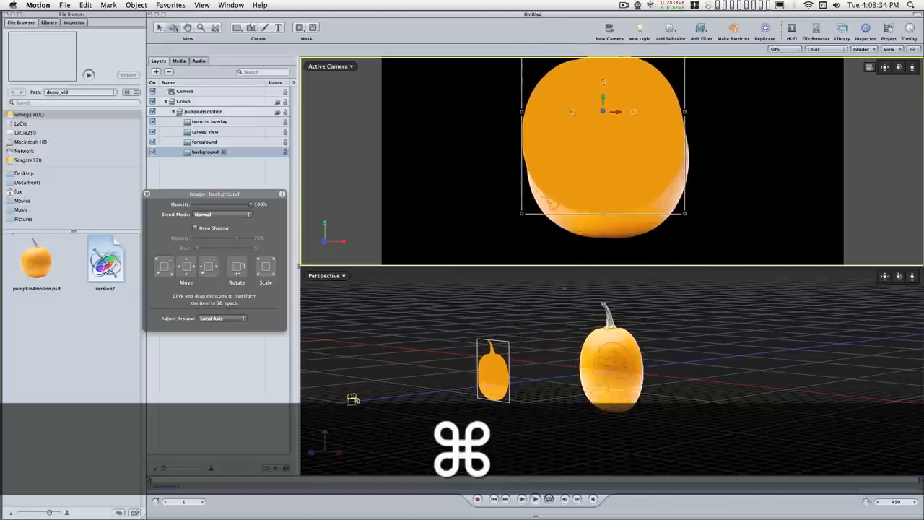
{"action": "key", "text": "cmd+z"}
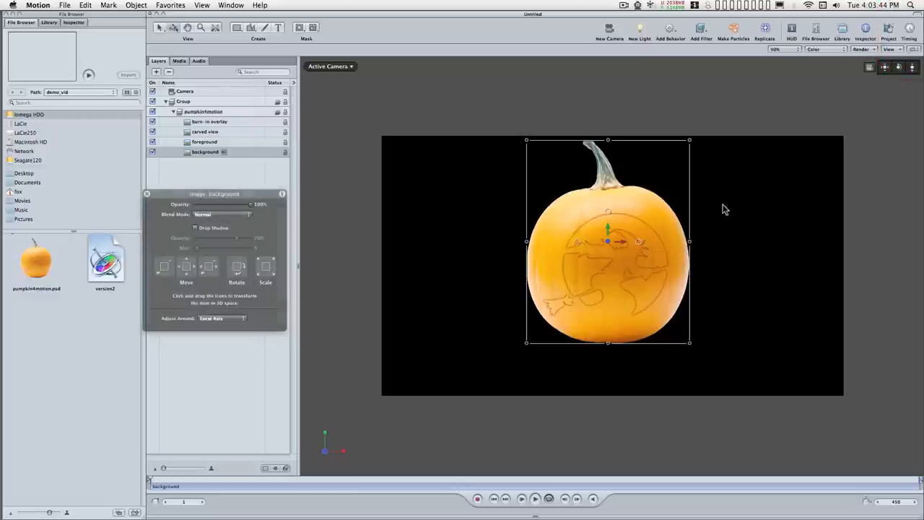
- Show rulers, place a centre guide, select burn-in overlay, and use camera/perspective layout
{"action": "key", "text": "cmd+shift"}
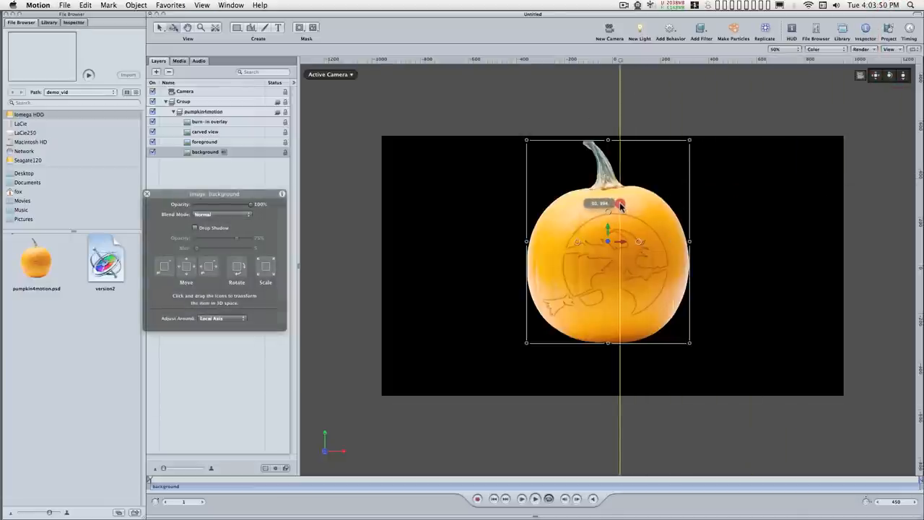
{"action": "left_click_drag", "start_coordinate": [619, 204], "coordinate": [613, 207]}
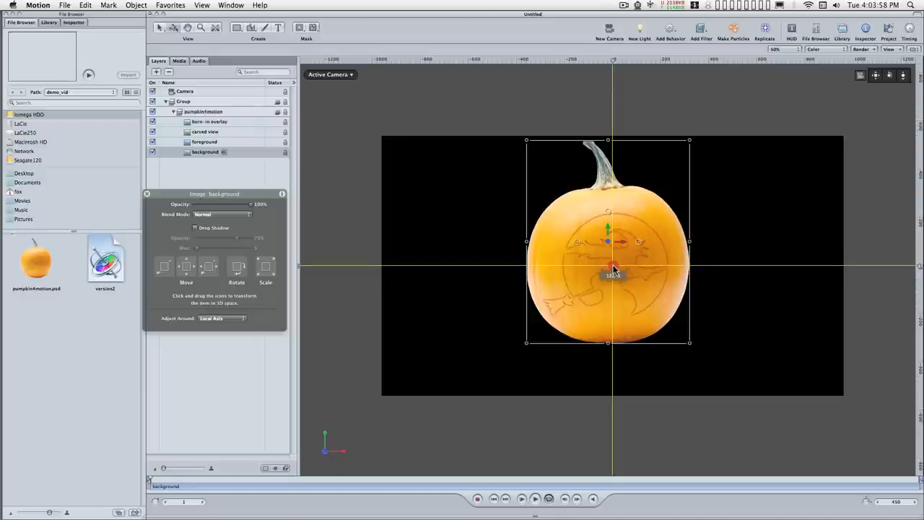
{"action": "mouse_move", "coordinate": [487, 218]}
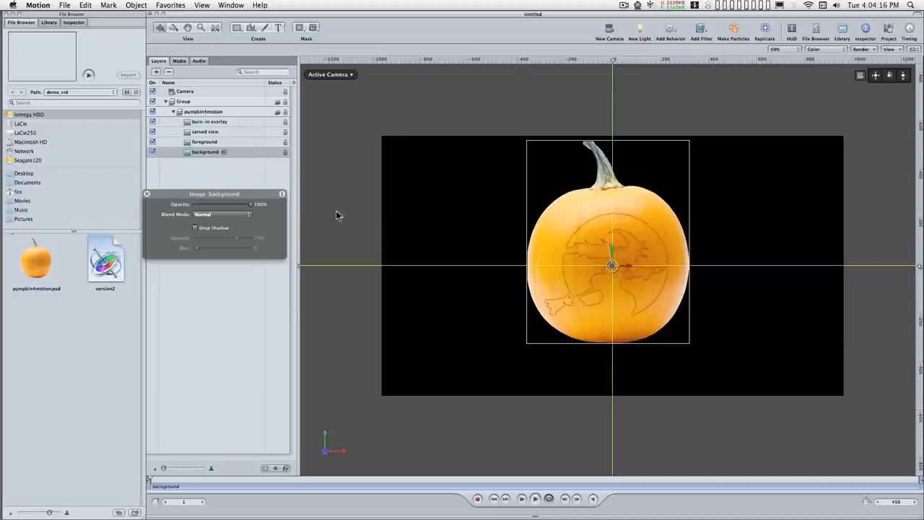
{"action": "left_click", "coordinate": [209, 122]}
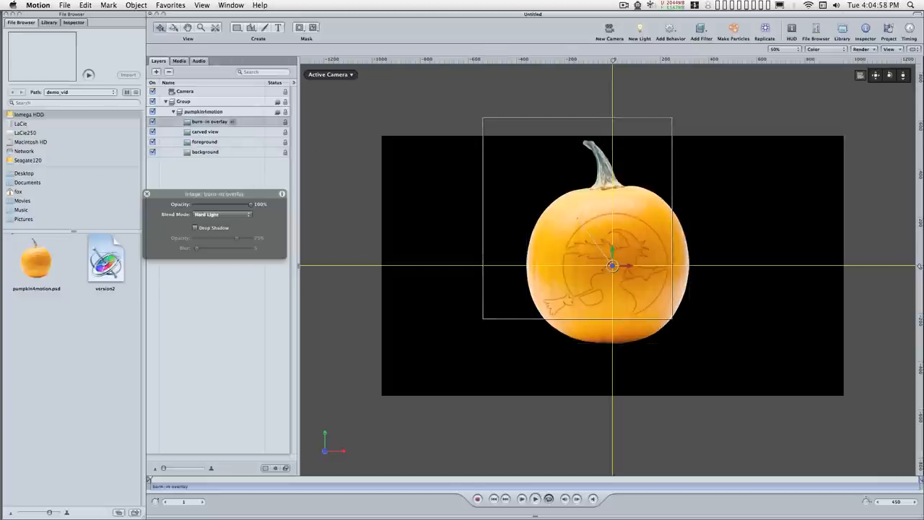
{"action": "left_click", "coordinate": [908, 50]}
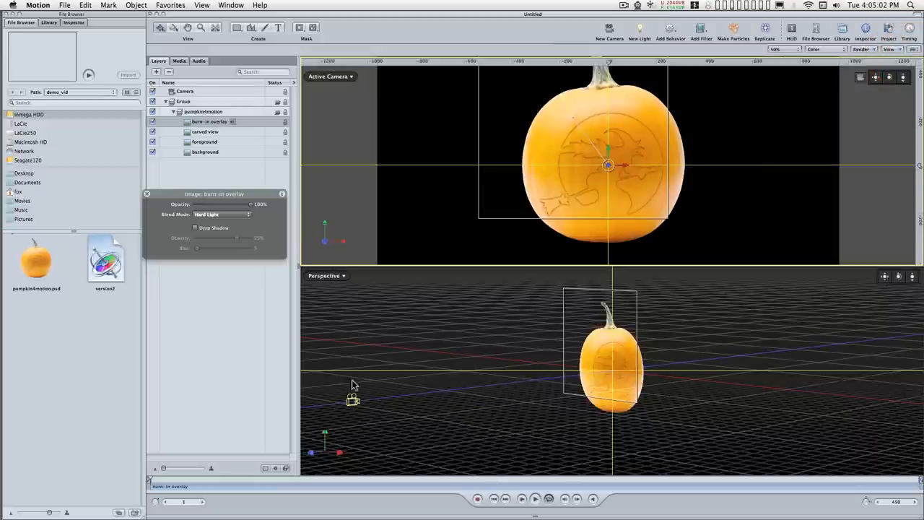
{"action": "mouse_move", "coordinate": [200, 133]}
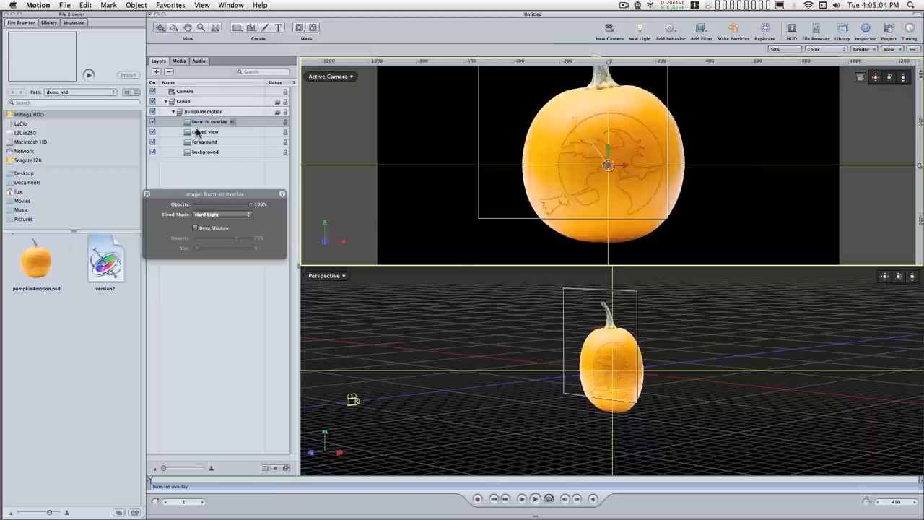
{"action": "left_click", "coordinate": [205, 131]}
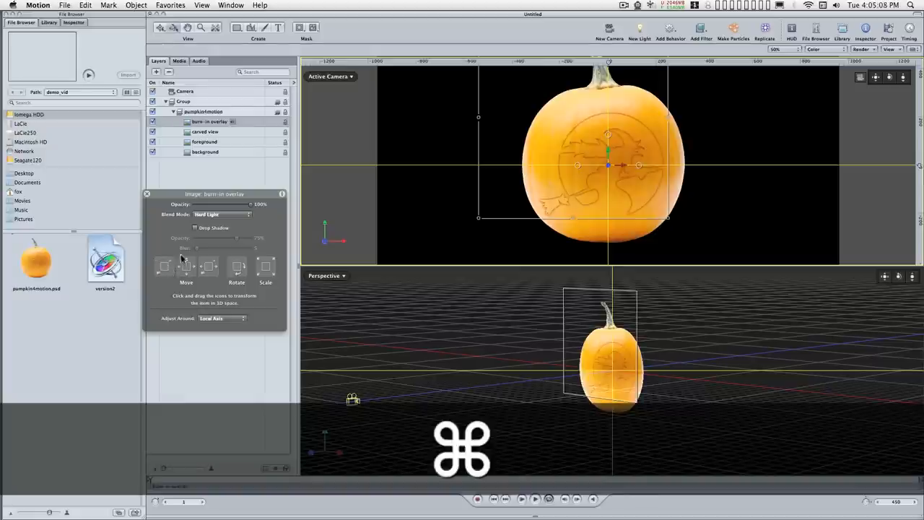
- Select the background layer to offset it in depth
{"action": "left_click", "coordinate": [205, 152]}
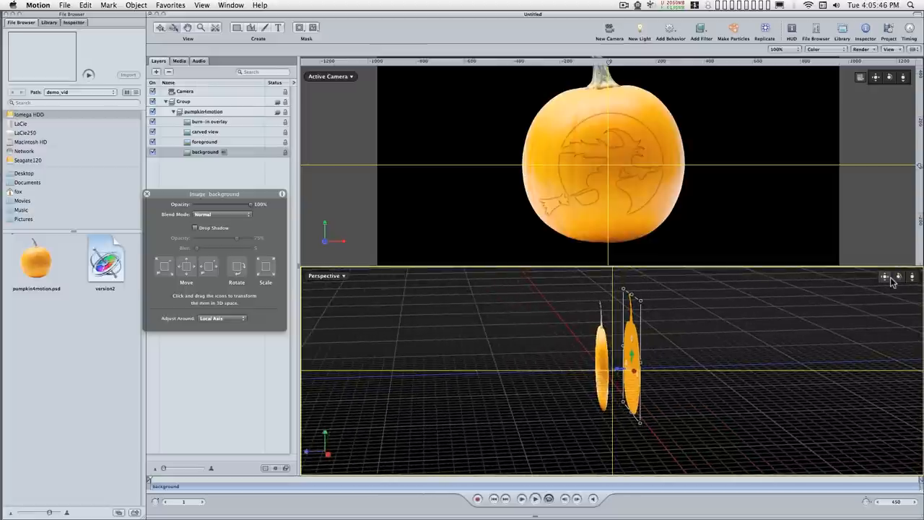
{"action": "mouse_move", "coordinate": [641, 228]}
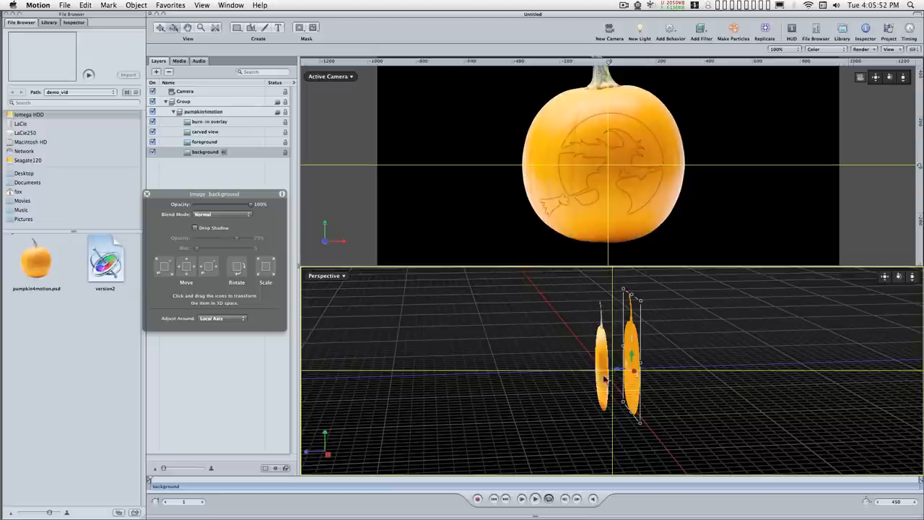
{"action": "mouse_move", "coordinate": [607, 382]}
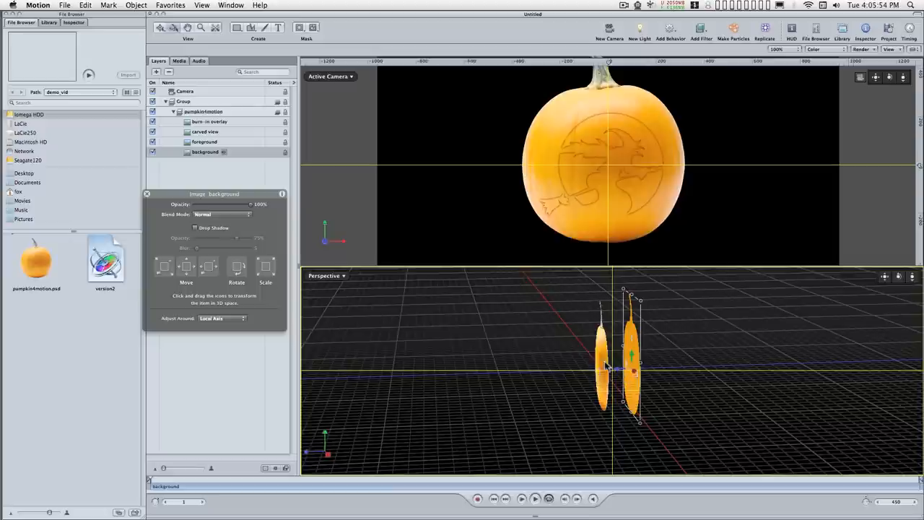
{"action": "mouse_move", "coordinate": [853, 174]}
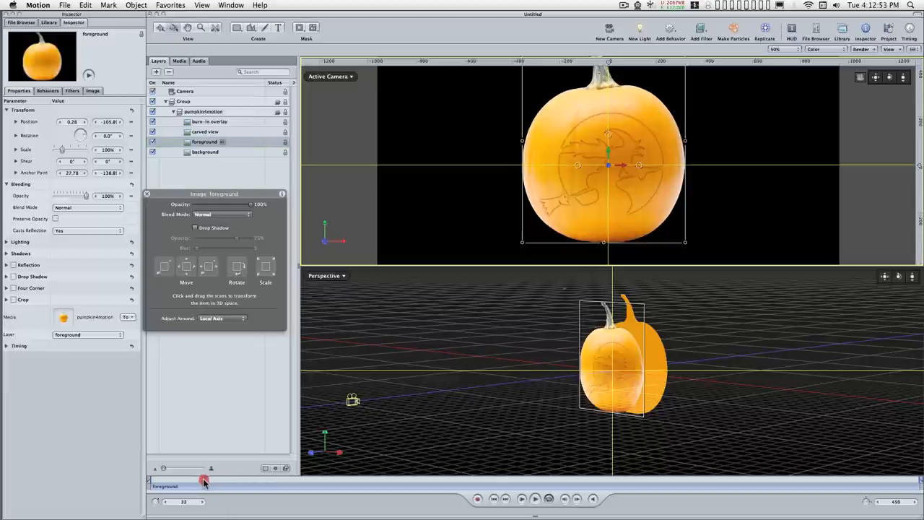
- Move the playhead to frame 60 and select the foreground layer
{"action": "left_click", "coordinate": [205, 491]}
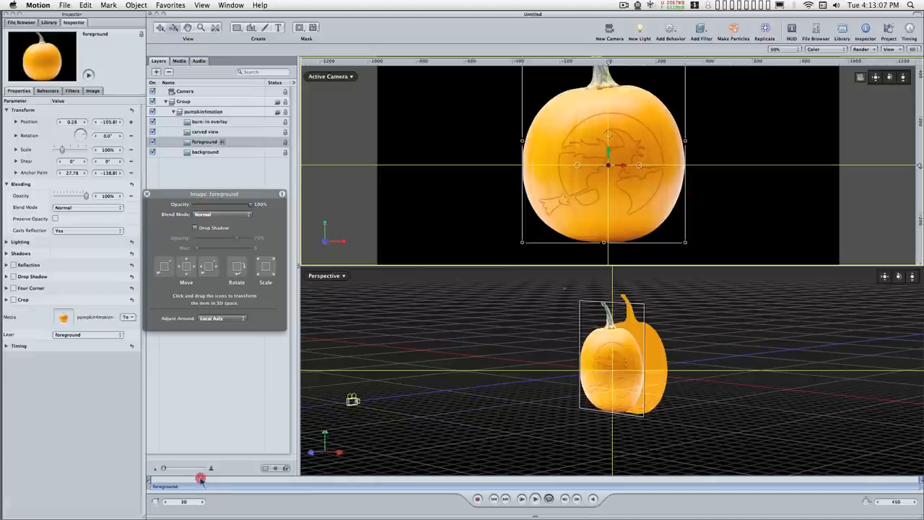
{"action": "left_click_drag", "start_coordinate": [201, 478], "coordinate": [242, 479]}
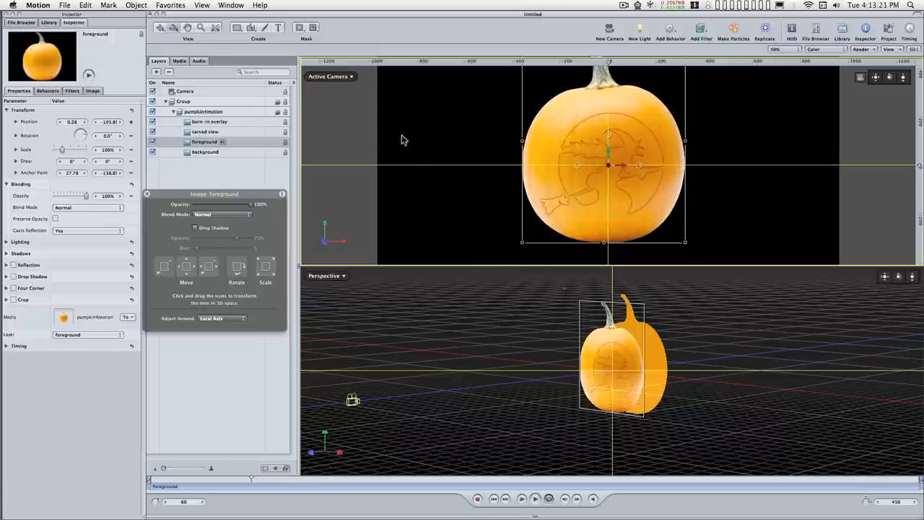
{"action": "mouse_move", "coordinate": [165, 268]}
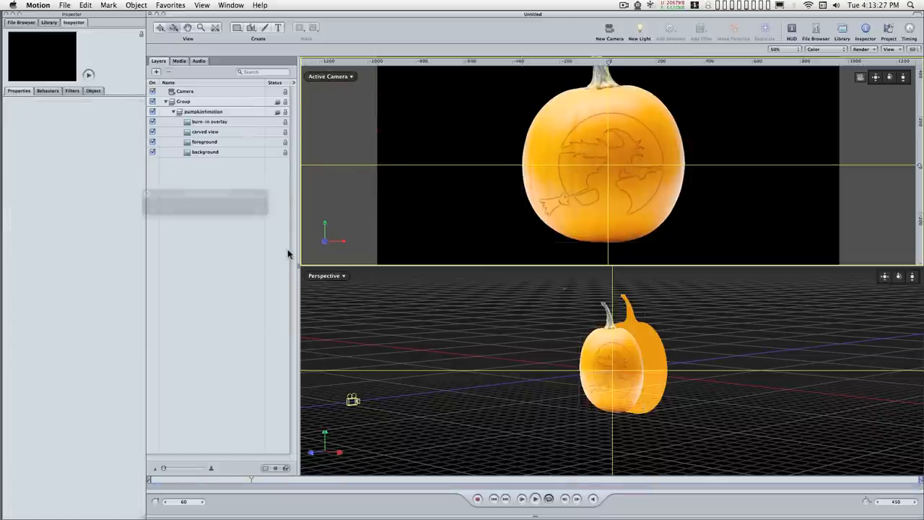
{"action": "mouse_move", "coordinate": [462, 70]}
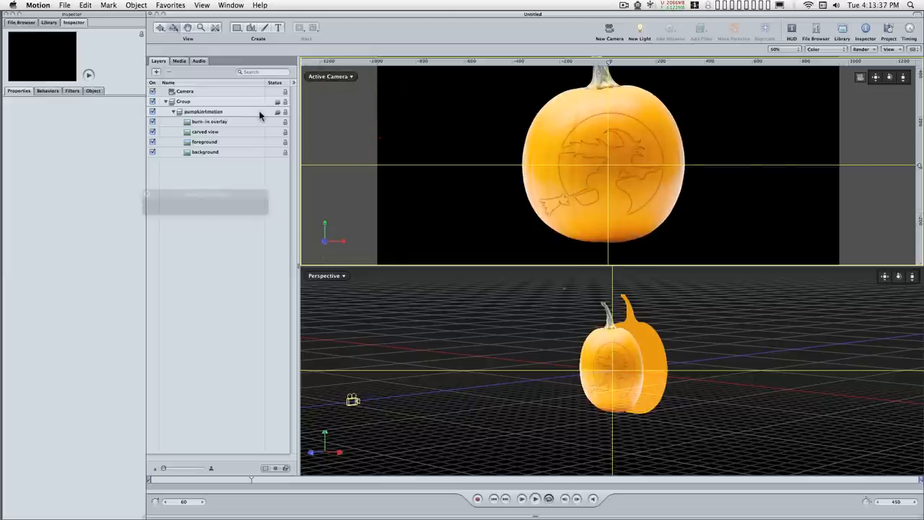
{"action": "left_click", "coordinate": [204, 141]}
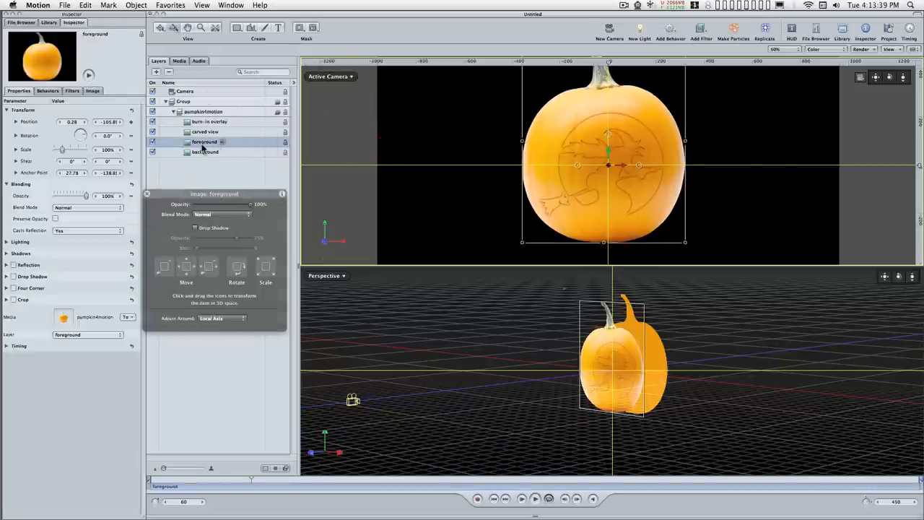
{"action": "mouse_move", "coordinate": [246, 167]}
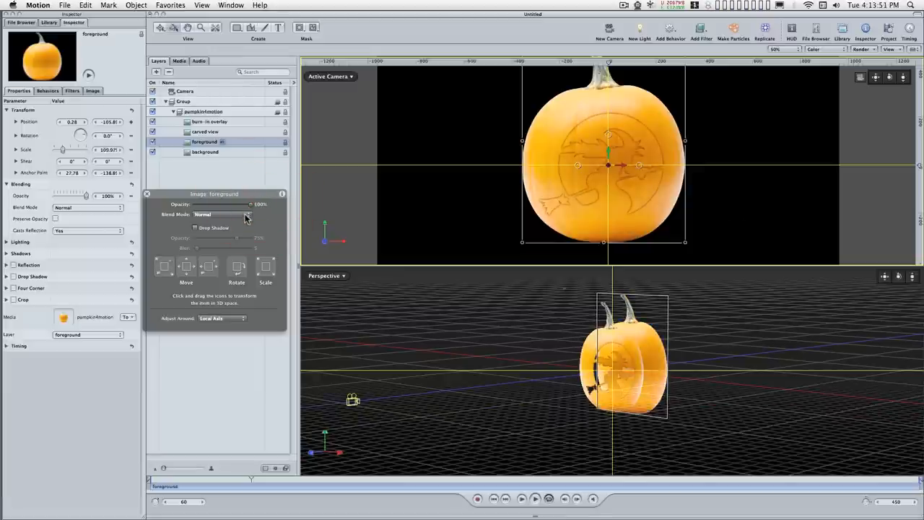
{"action": "mouse_move", "coordinate": [241, 435]}
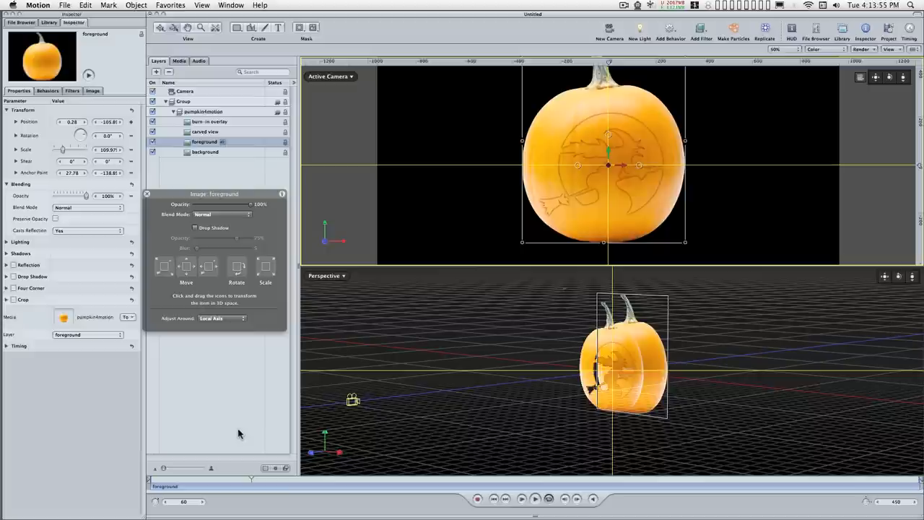
{"action": "mouse_move", "coordinate": [243, 396]}
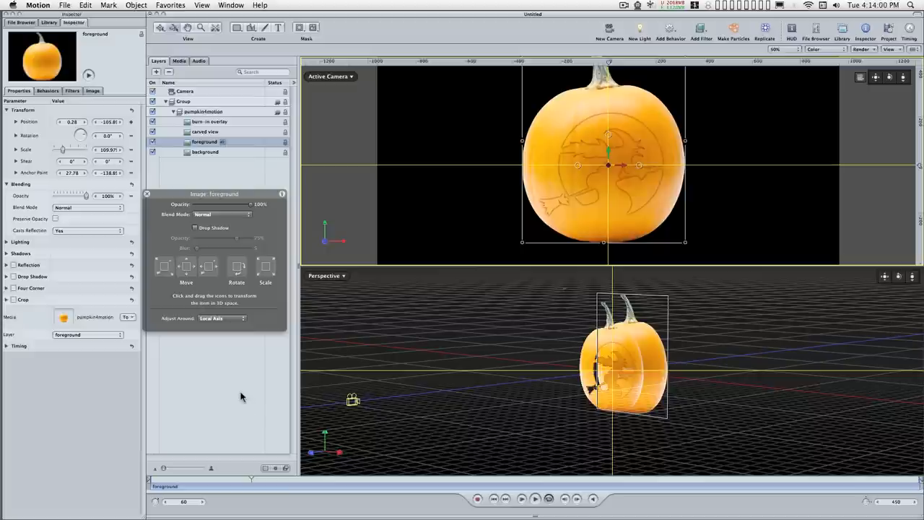
{"action": "mouse_move", "coordinate": [280, 412]}
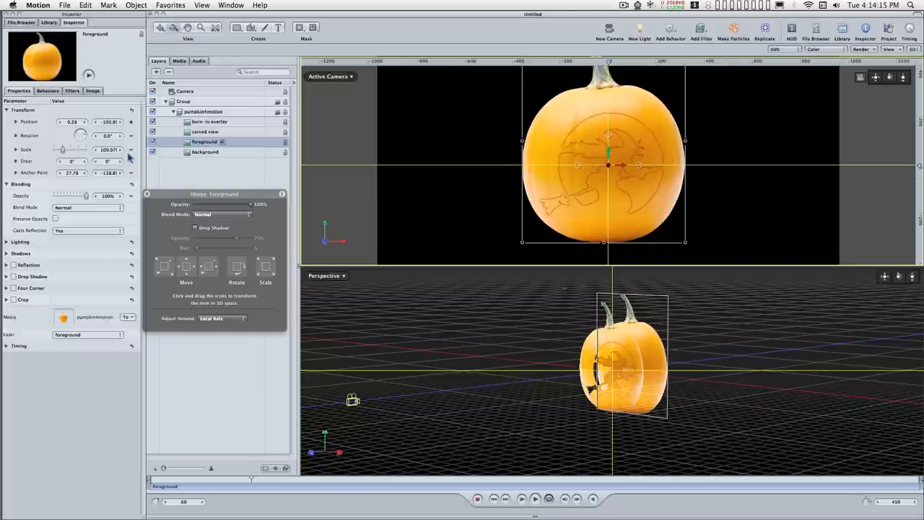
{"action": "mouse_move", "coordinate": [133, 173]}
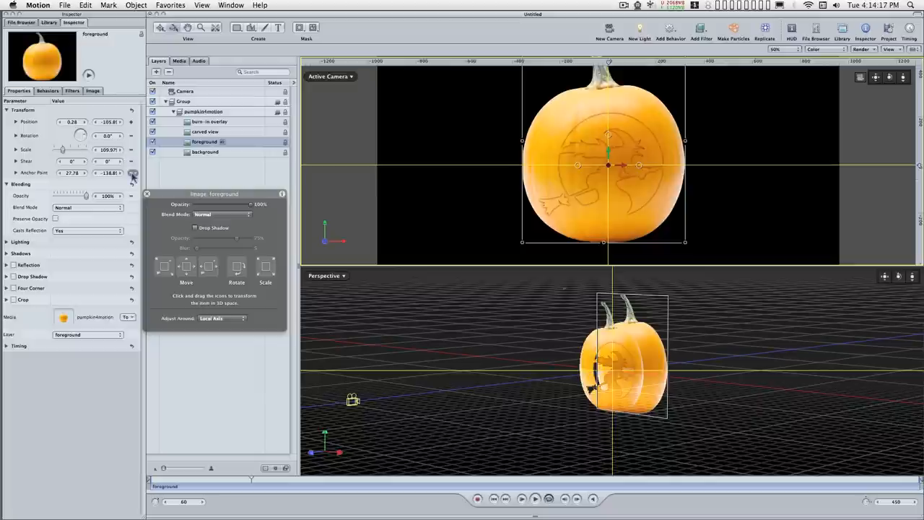
{"action": "mouse_move", "coordinate": [123, 161]}
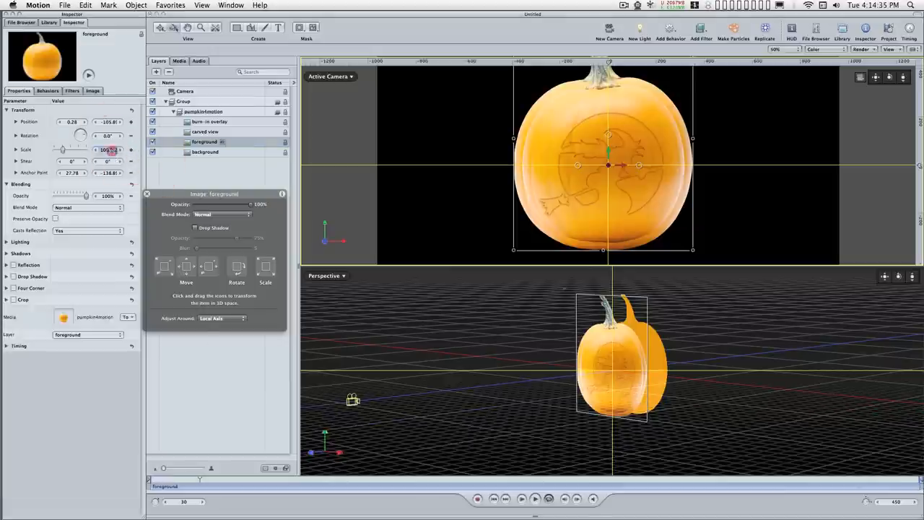
- Type 10, then scrub the playhead around frames 30–62 to preview the foreground move
{"action": "type", "text": "10"}
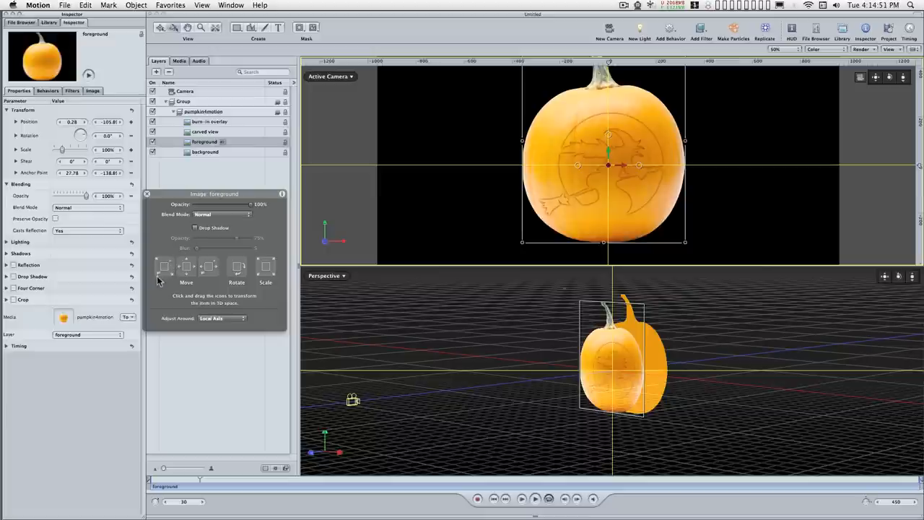
{"action": "mouse_move", "coordinate": [222, 257]}
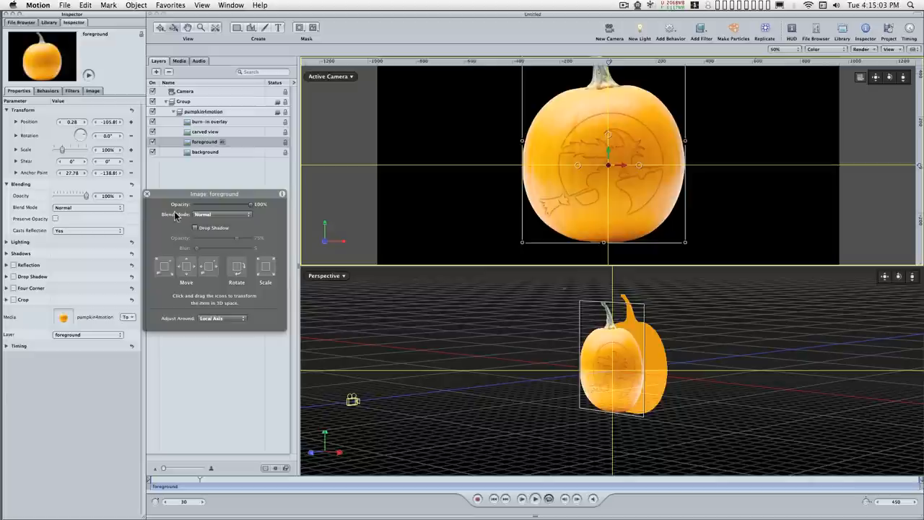
{"action": "mouse_move", "coordinate": [152, 174]}
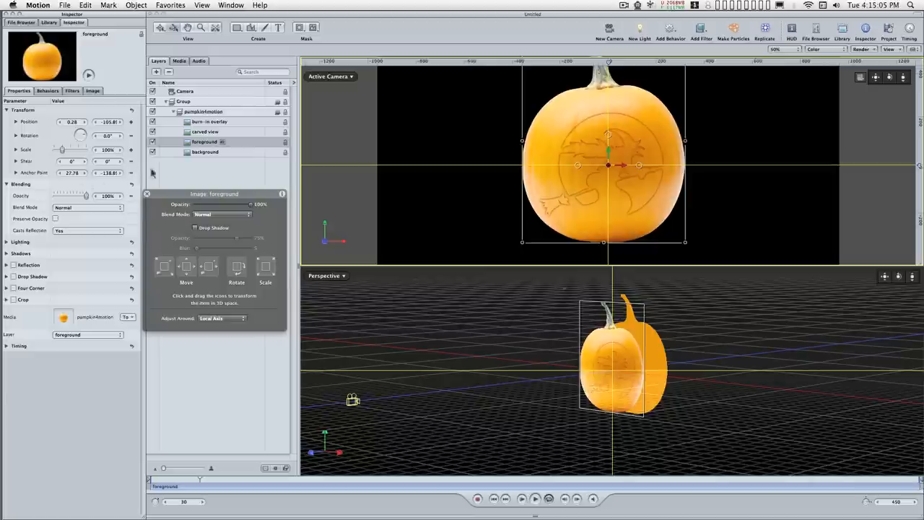
{"action": "mouse_move", "coordinate": [110, 262]}
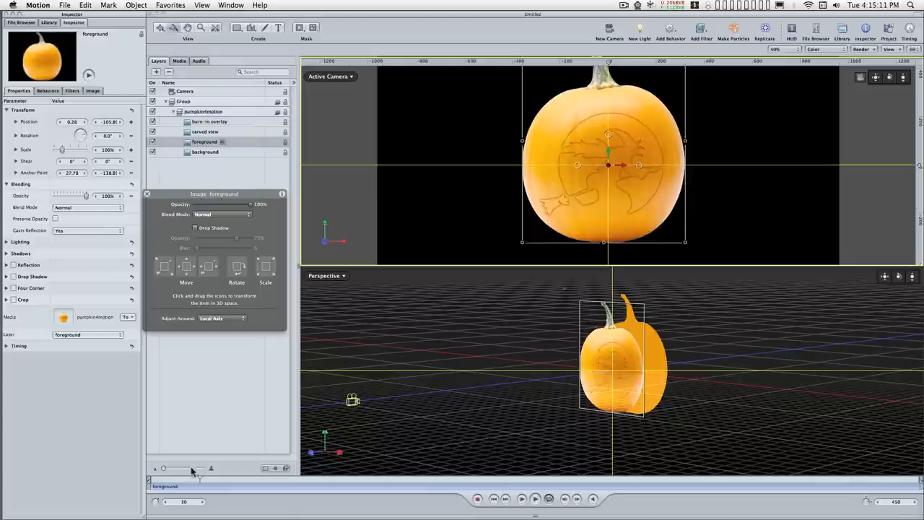
{"action": "left_click_drag", "start_coordinate": [191, 469], "coordinate": [216, 478]}
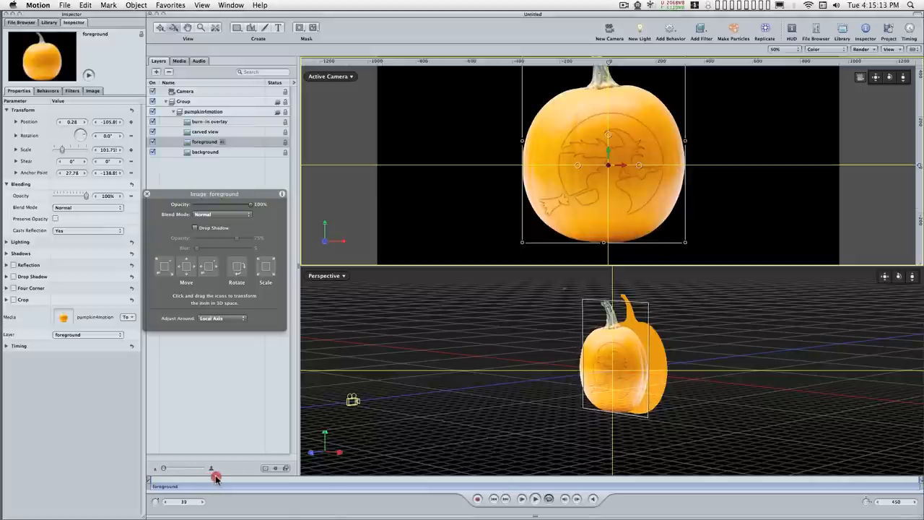
{"action": "left_click_drag", "start_coordinate": [216, 475], "coordinate": [240, 474]}
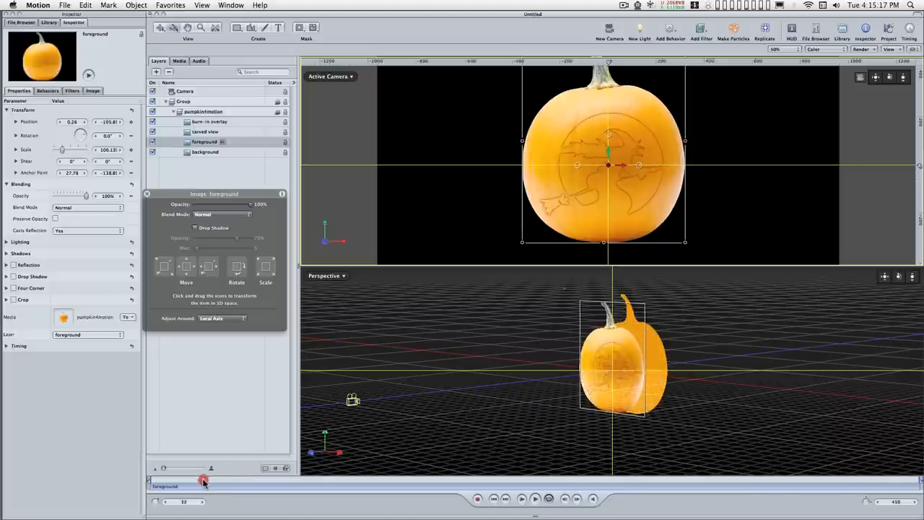
{"action": "left_click_drag", "start_coordinate": [204, 479], "coordinate": [227, 478]}
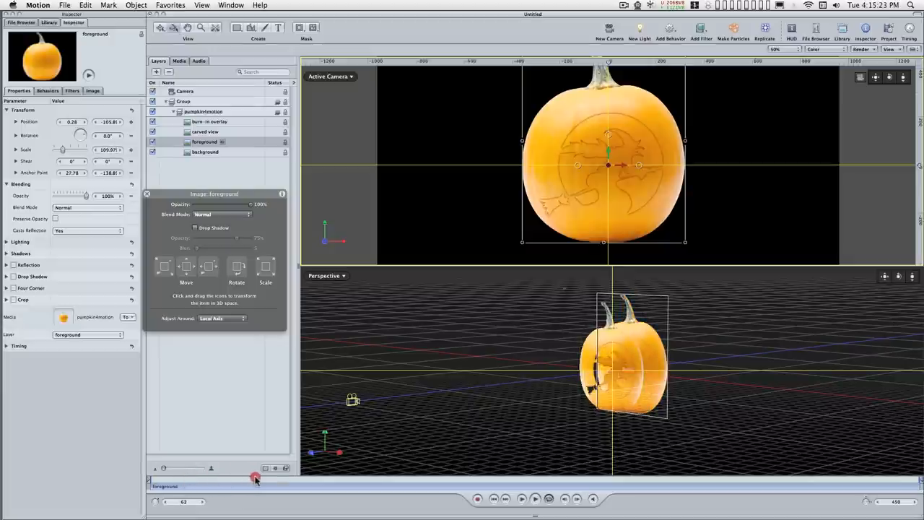
{"action": "left_click_drag", "start_coordinate": [255, 478], "coordinate": [218, 485]}
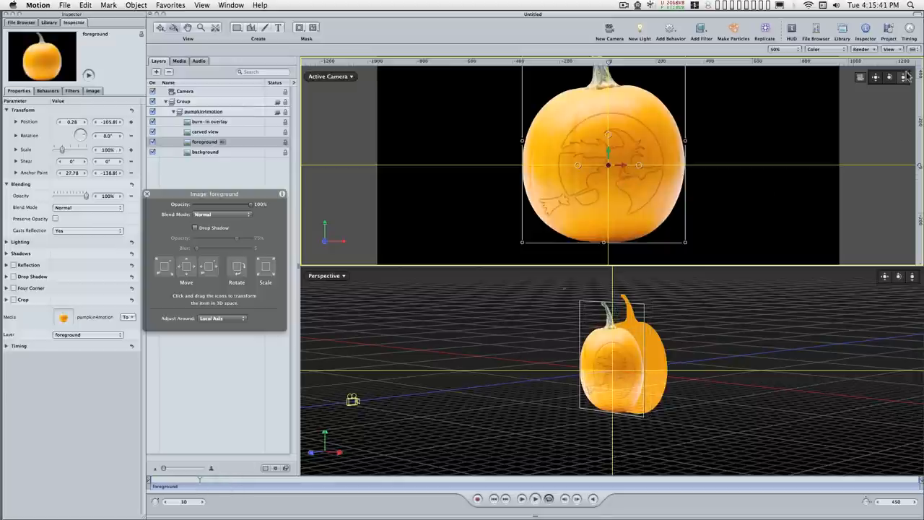
- Switch to a single camera view and add Stylize > Extrude to the carved view layer
{"action": "left_click", "coordinate": [913, 32]}
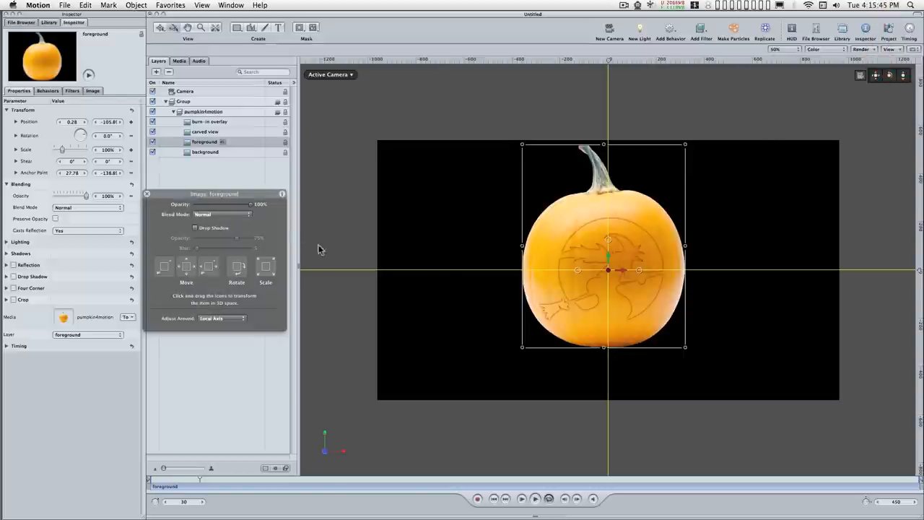
{"action": "left_click", "coordinate": [204, 132]}
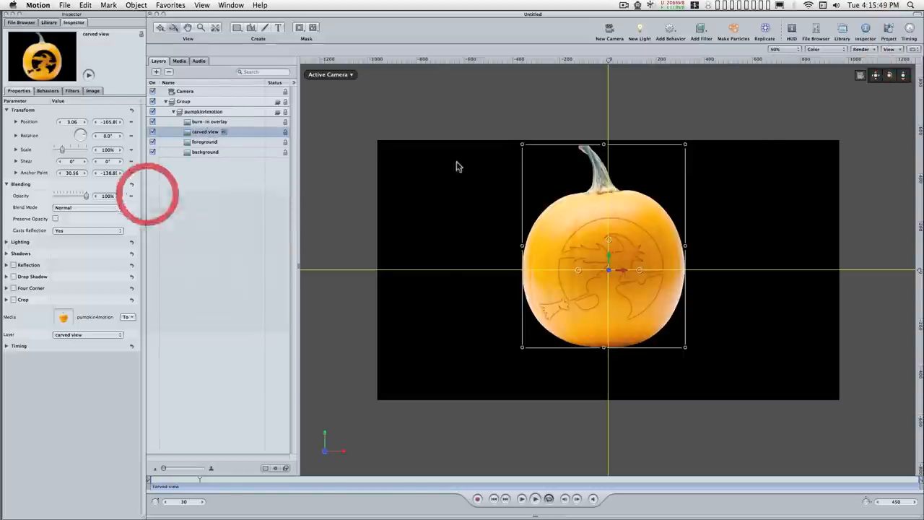
{"action": "left_click", "coordinate": [698, 29]}
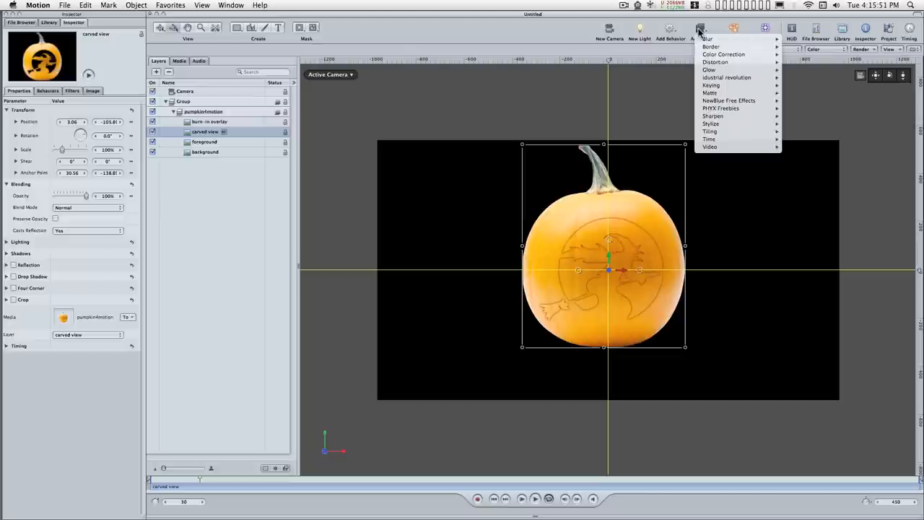
{"action": "mouse_move", "coordinate": [712, 124]}
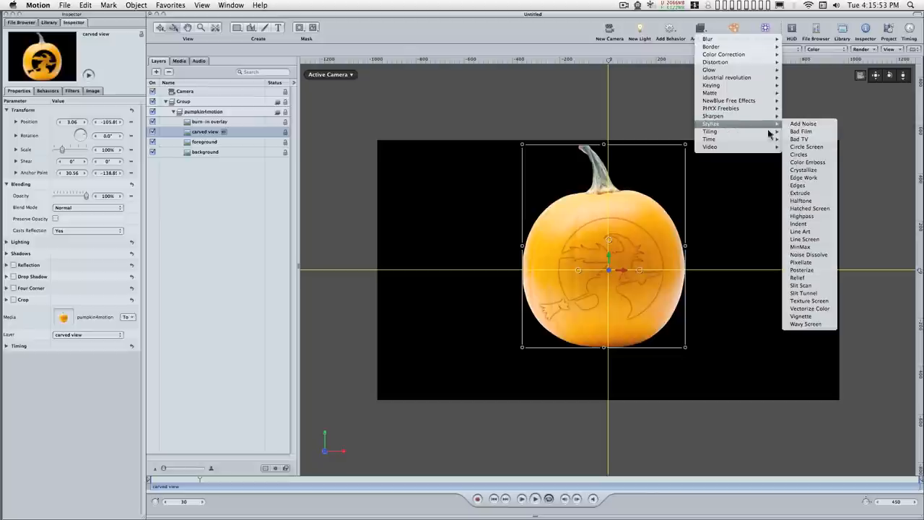
{"action": "left_click", "coordinate": [799, 192]}
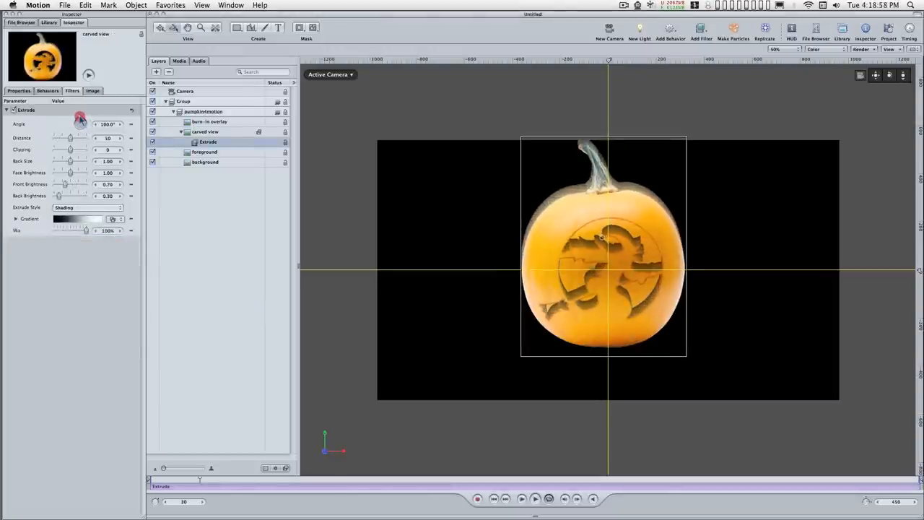
- Adjust the carving's Extrude Angle control in the Inspector
{"action": "left_click_drag", "start_coordinate": [80, 120], "coordinate": [83, 123]}
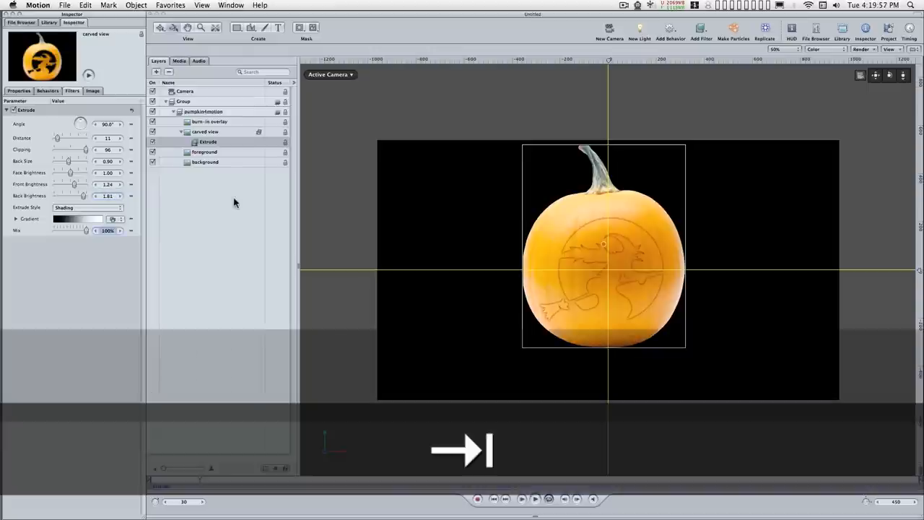
- Switch the Extrude Style to Gradient and expand the Gradient settings
{"action": "left_click", "coordinate": [87, 207]}
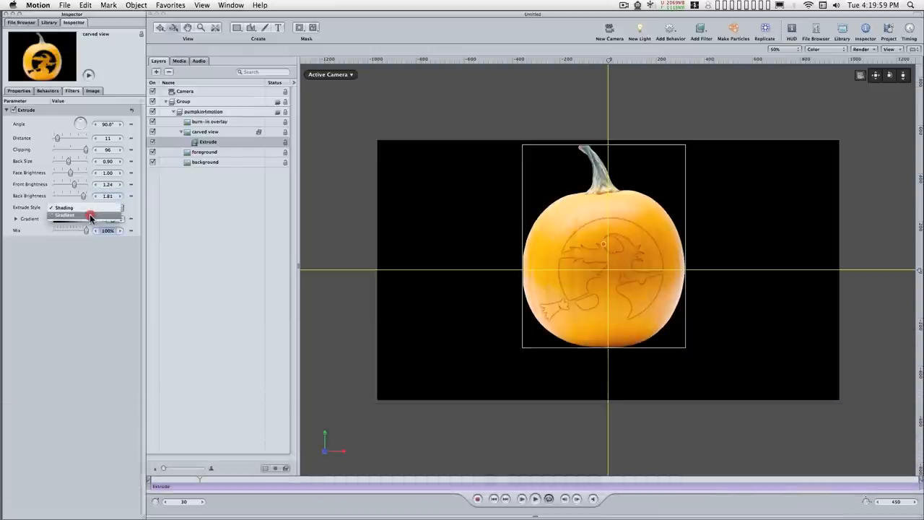
{"action": "left_click", "coordinate": [66, 216]}
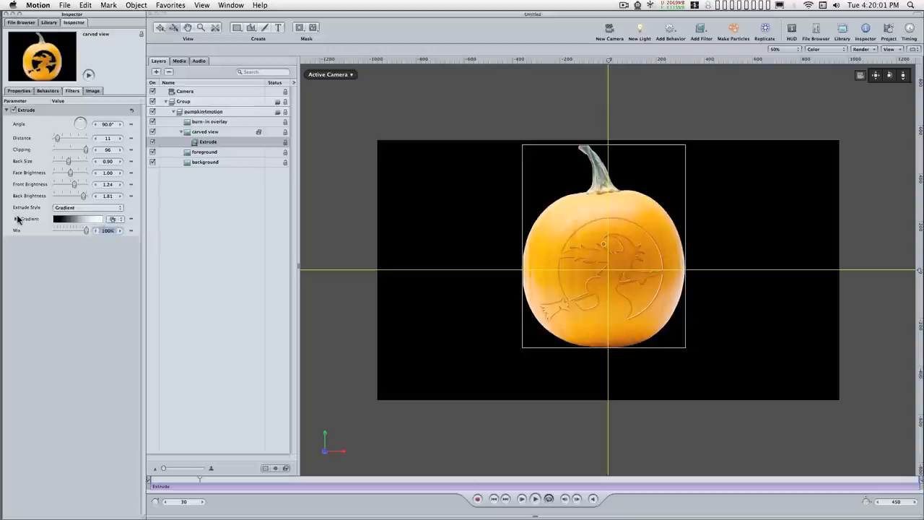
{"action": "left_click", "coordinate": [17, 219]}
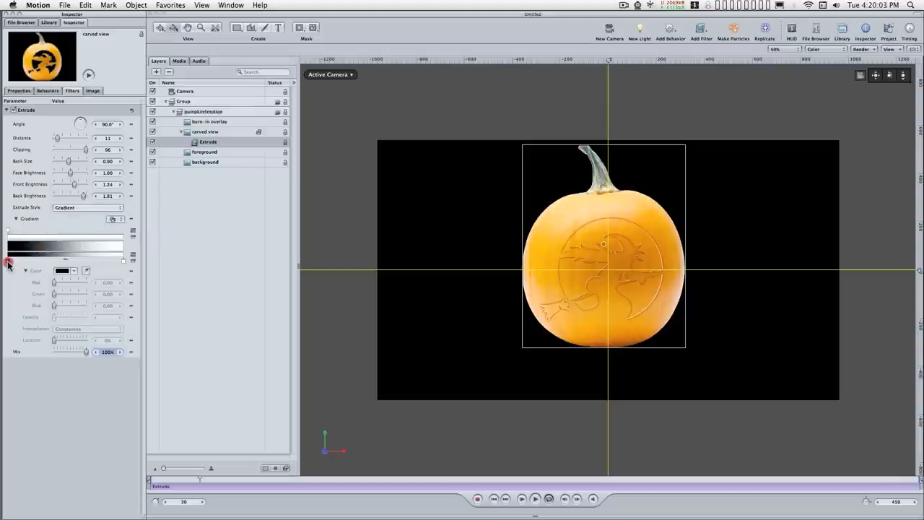
- Set the gradient's left color stop to yellow (R 0.90, G 0.83)
{"action": "left_click", "coordinate": [87, 328]}
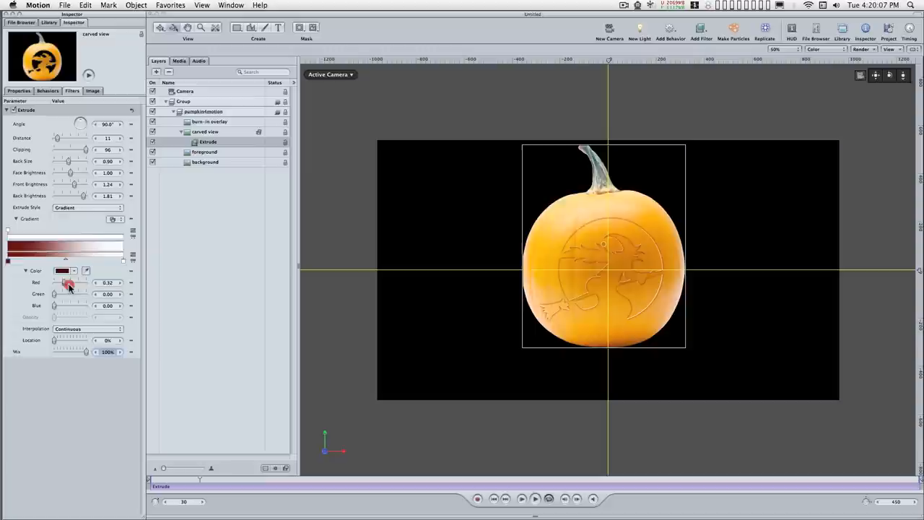
{"action": "left_click_drag", "start_coordinate": [69, 283], "coordinate": [85, 283]}
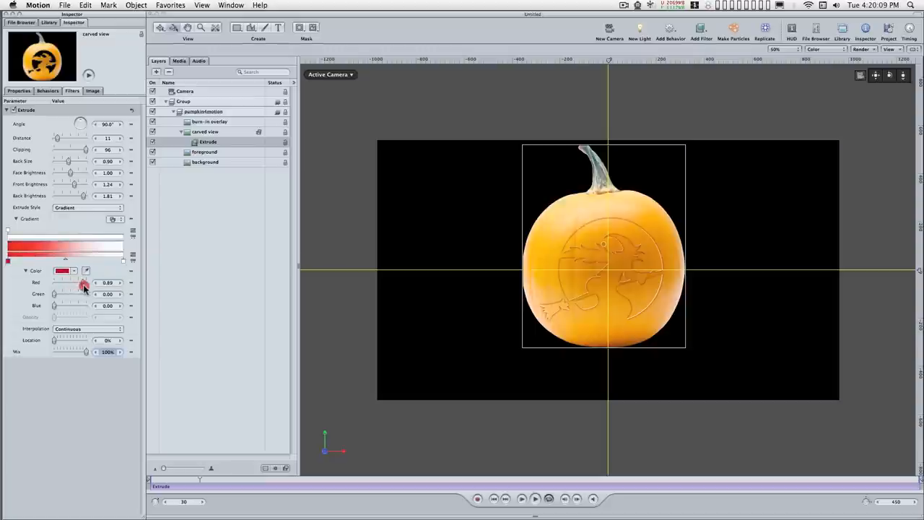
{"action": "left_click_drag", "start_coordinate": [84, 283], "coordinate": [82, 282]}
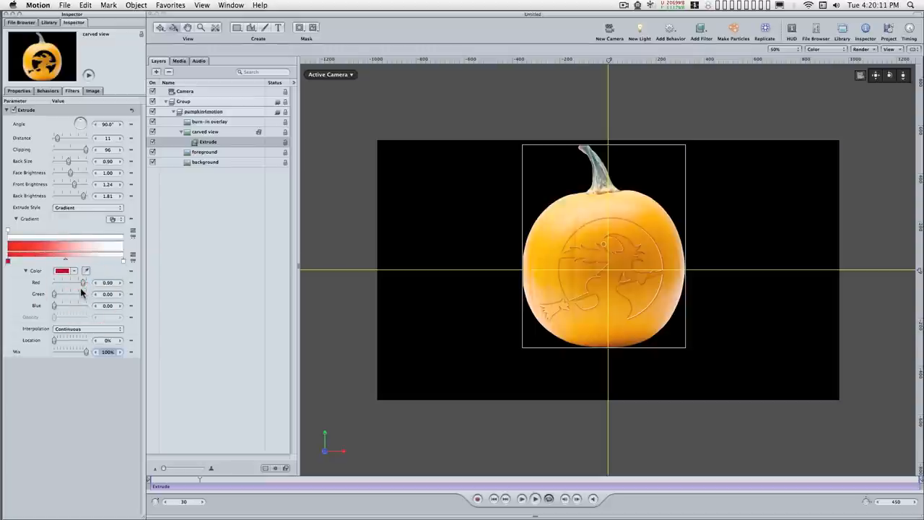
{"action": "mouse_move", "coordinate": [79, 298]}
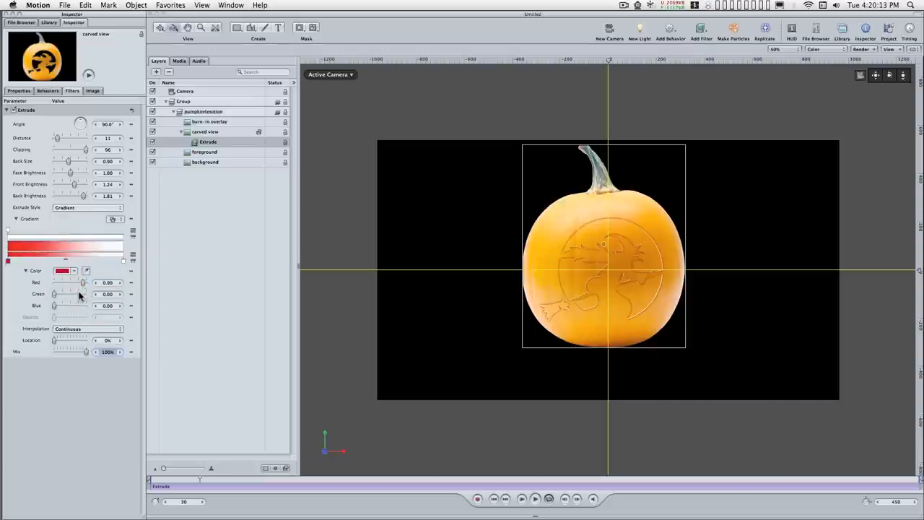
{"action": "left_click_drag", "start_coordinate": [54, 294], "coordinate": [80, 294]}
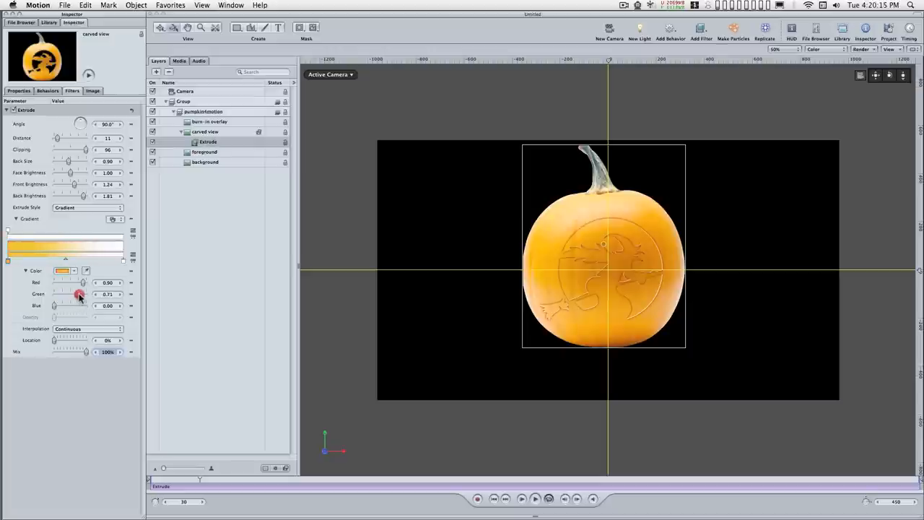
{"action": "left_click_drag", "start_coordinate": [79, 294], "coordinate": [82, 294]}
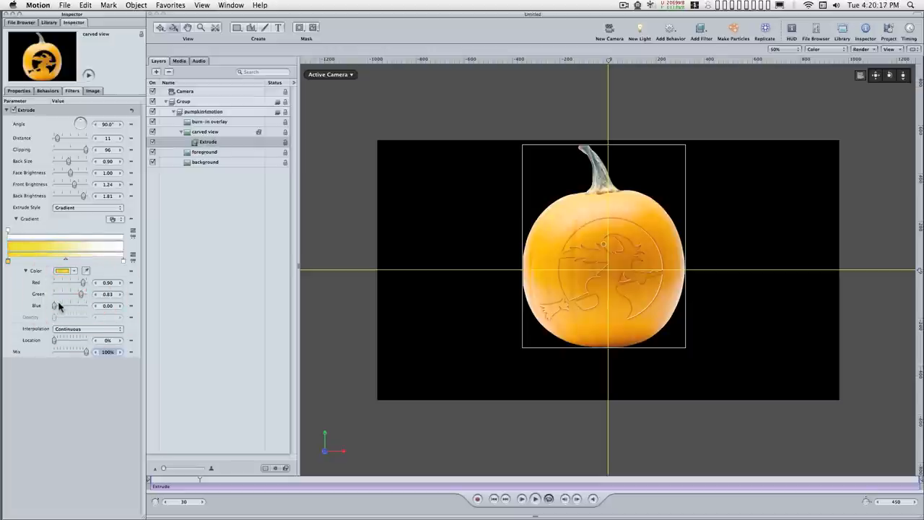
{"action": "mouse_move", "coordinate": [56, 308]}
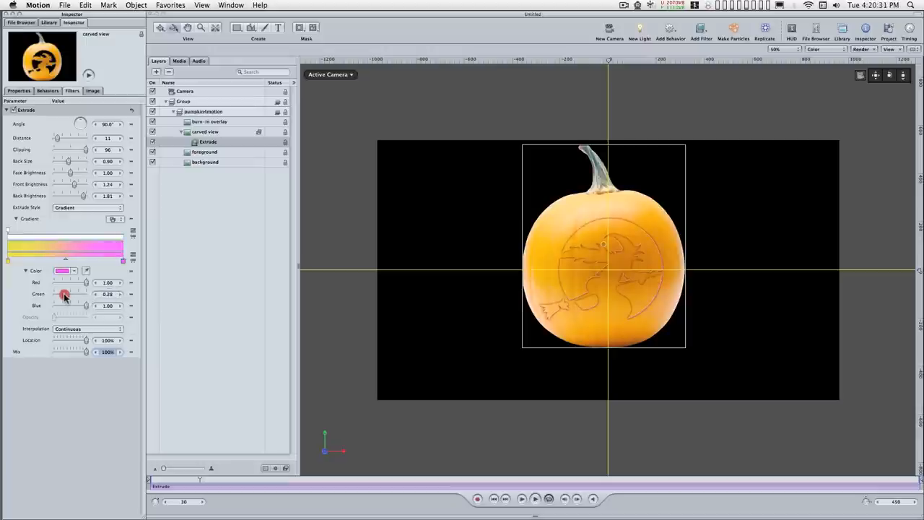
- Set the right color stop to salmon pink (R 1, G 0.44, B 0.38)
{"action": "left_click_drag", "start_coordinate": [66, 294], "coordinate": [73, 294]}
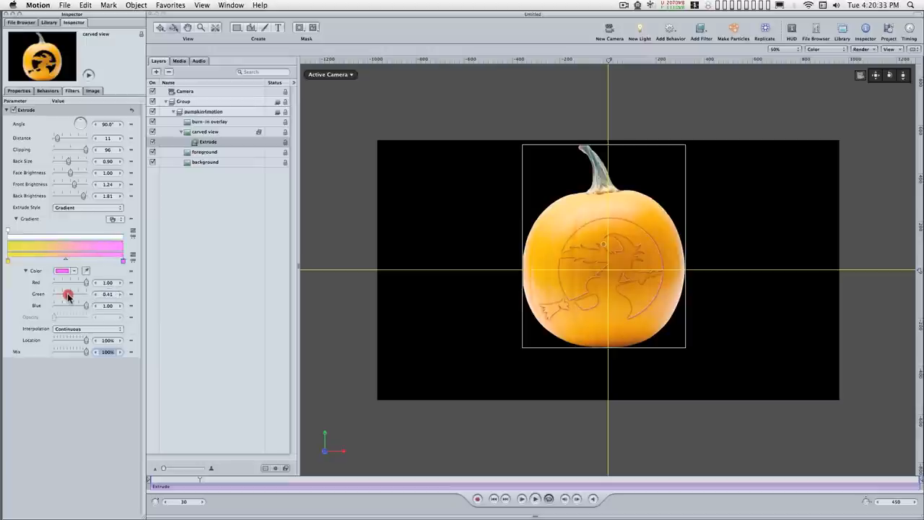
{"action": "left_click_drag", "start_coordinate": [68, 294], "coordinate": [98, 294]}
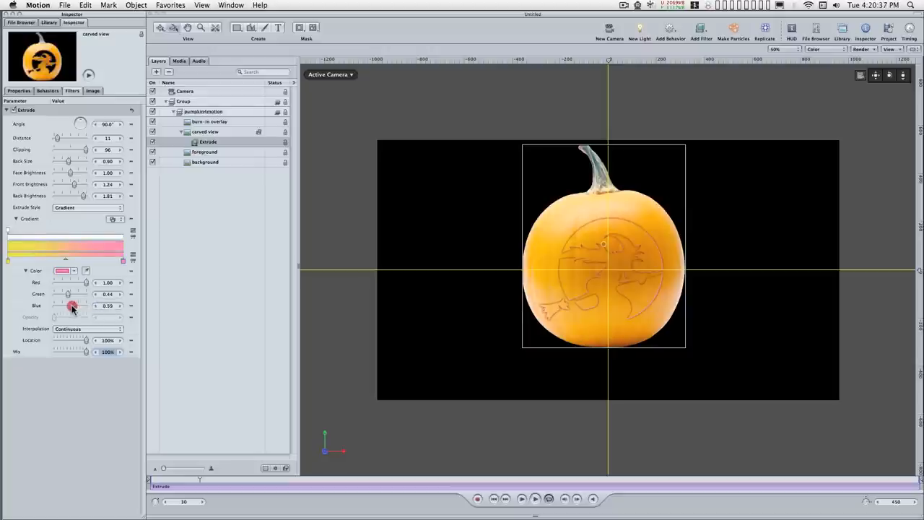
{"action": "left_click_drag", "start_coordinate": [72, 306], "coordinate": [66, 306]}
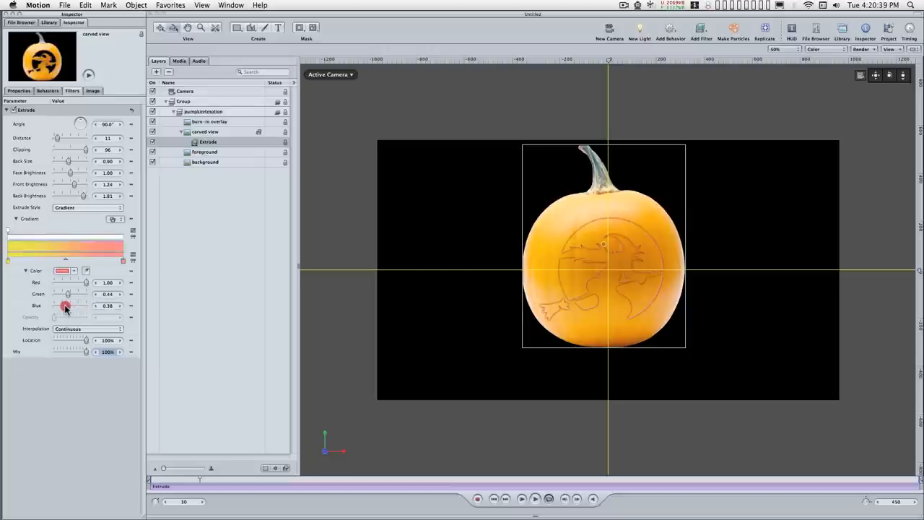